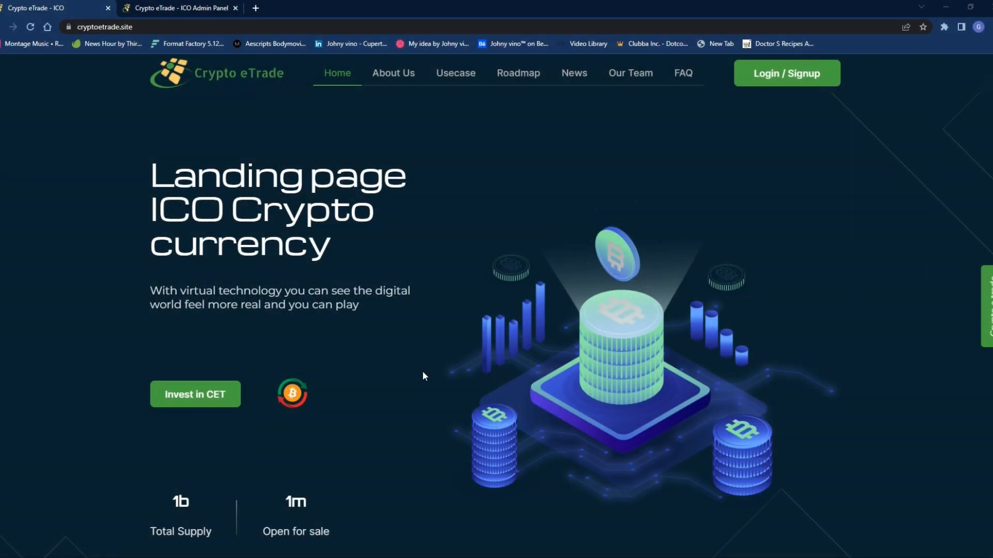
Browse the landing page's About Us, Usecase and Roadmap sections, then return to top.
scroll("down", 3)
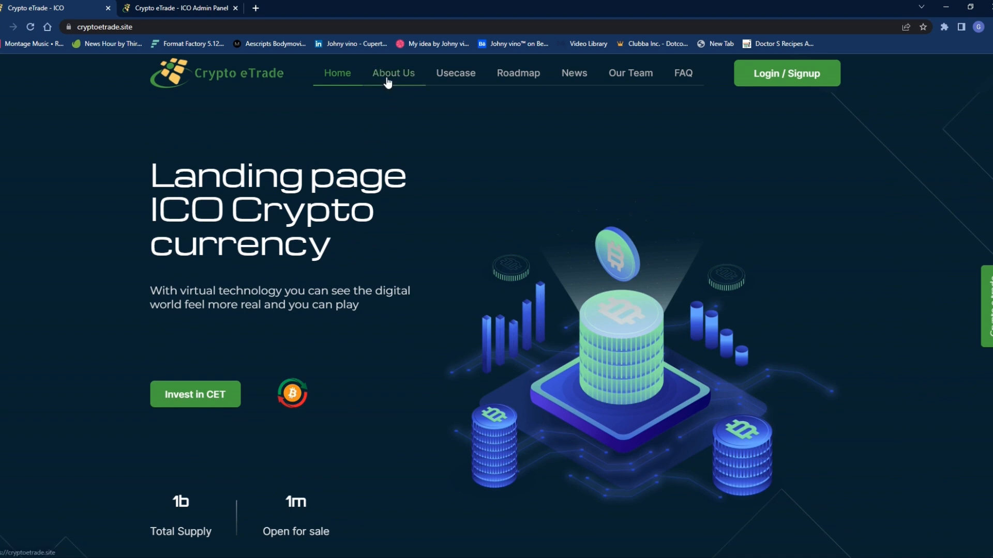
left_click(393, 73)
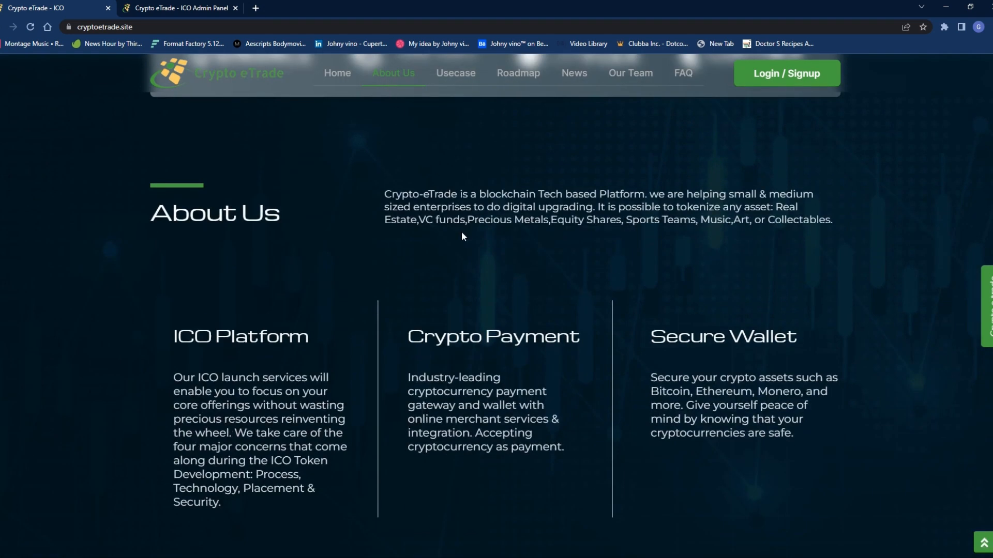
mouse_move(455, 73)
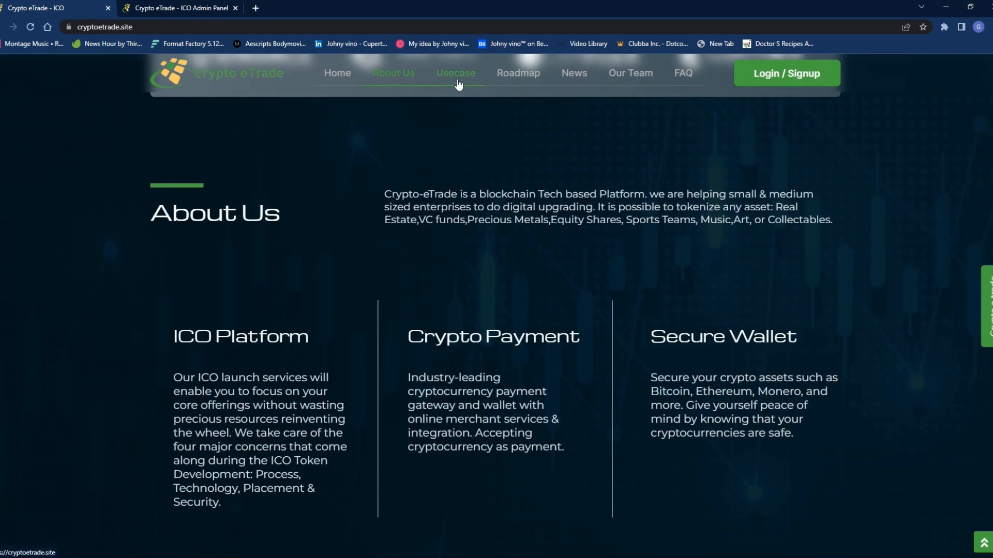
left_click(455, 73)
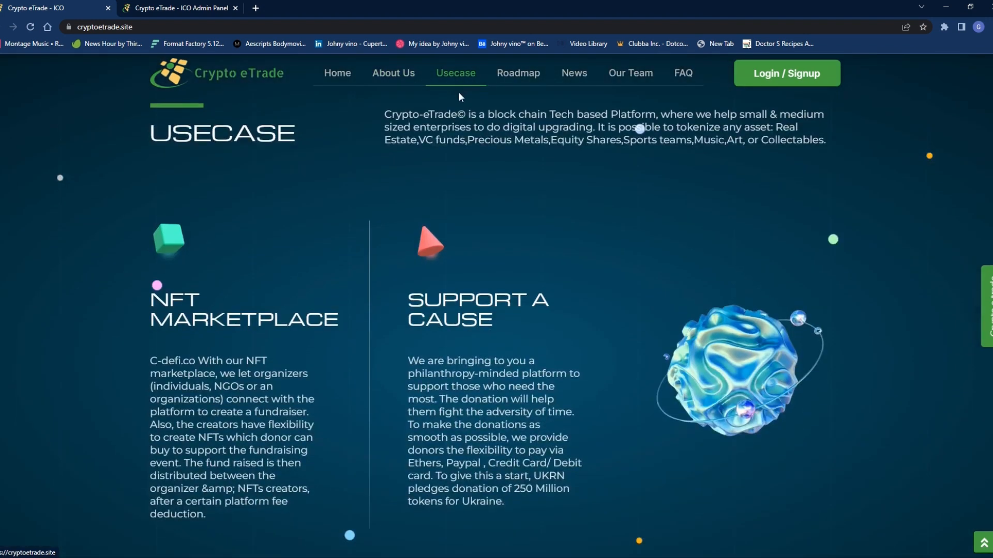
mouse_move(517, 76)
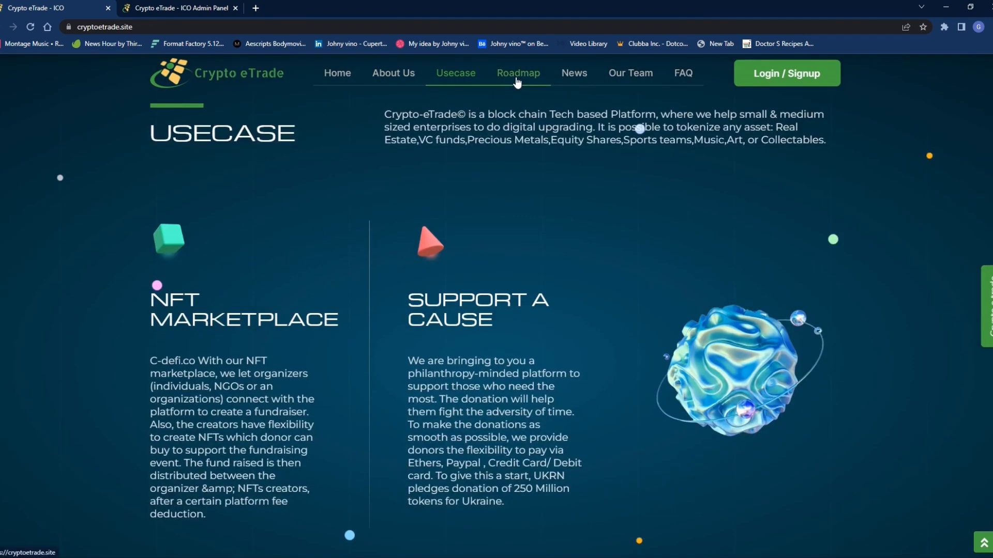
left_click(518, 72)
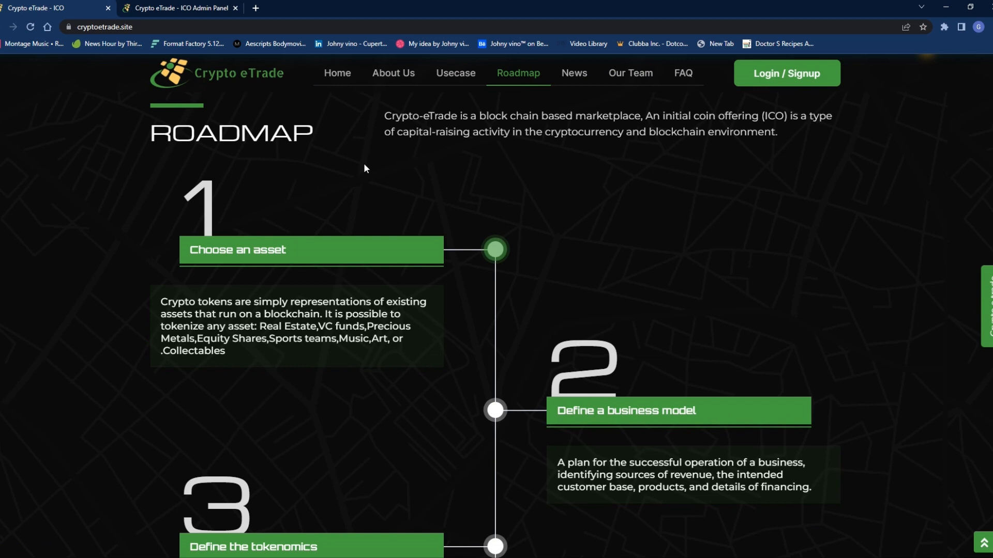
scroll("down", 3)
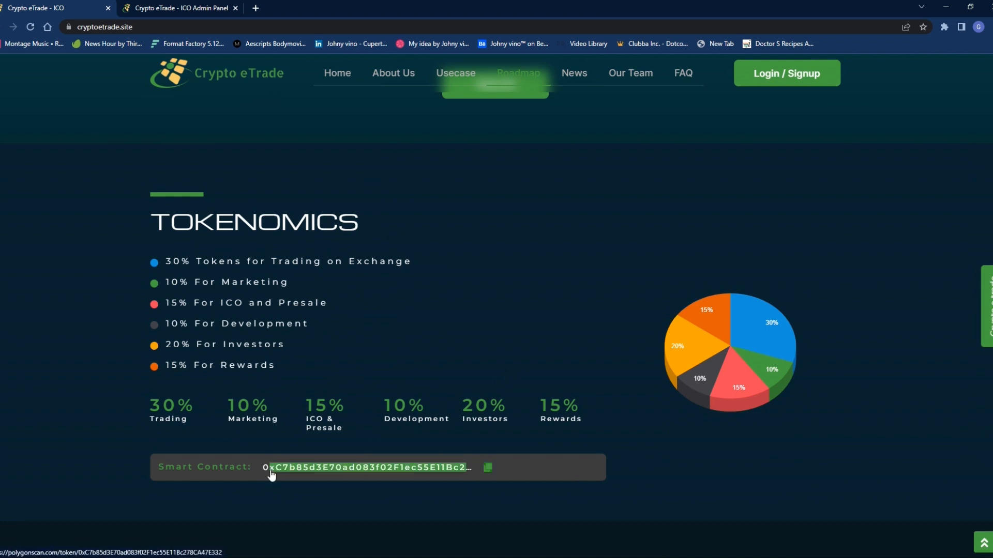
scroll("down", 3)
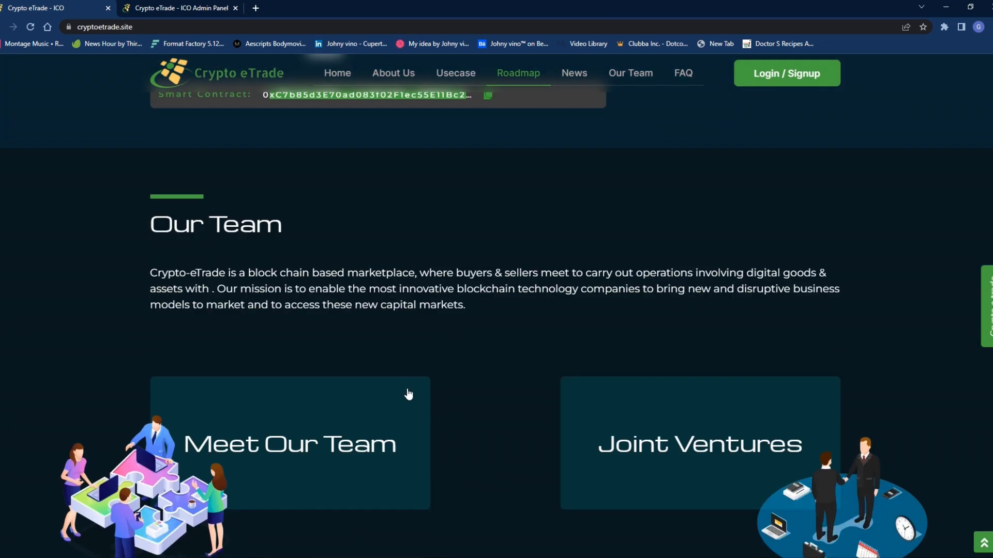
scroll("down", 3)
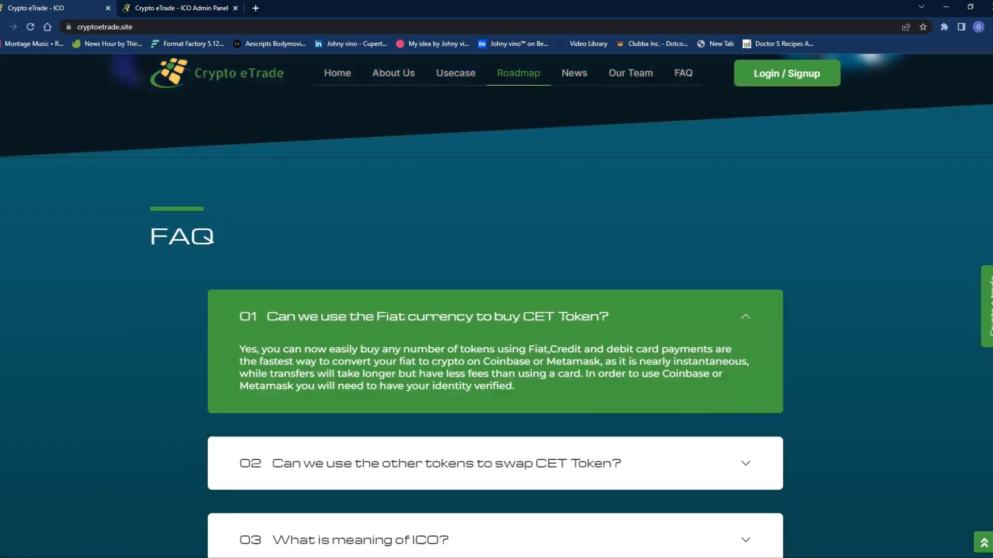
left_click(337, 73)
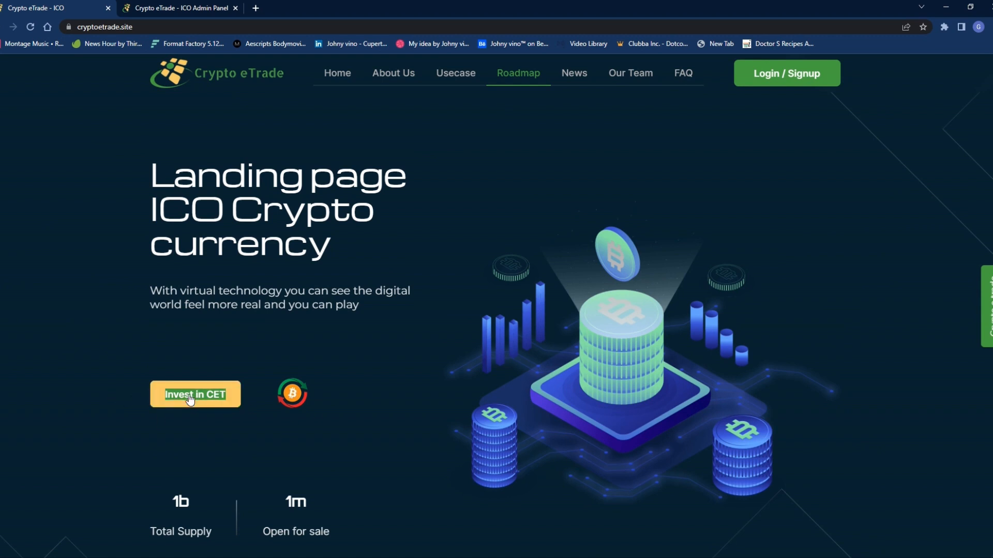
left_click(194, 394)
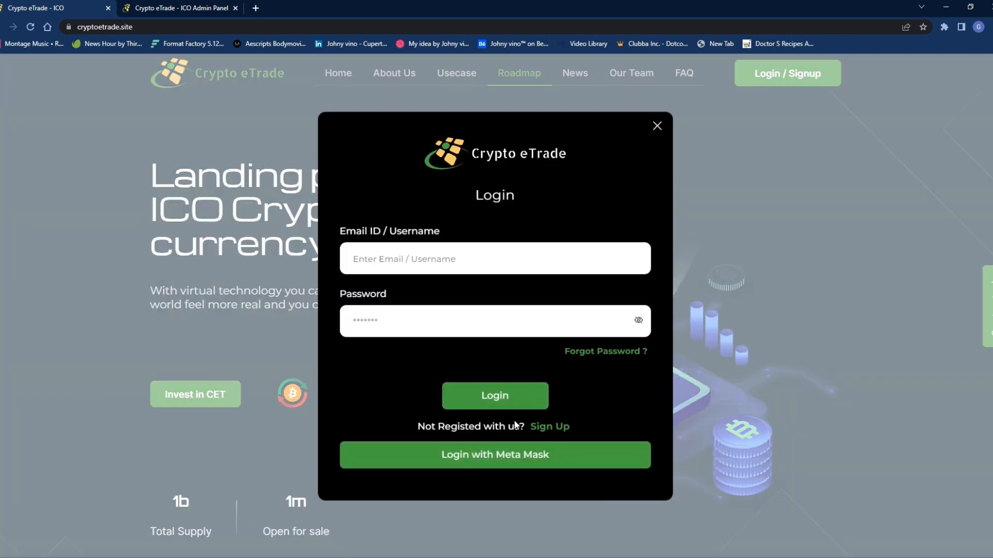
left_click(548, 426)
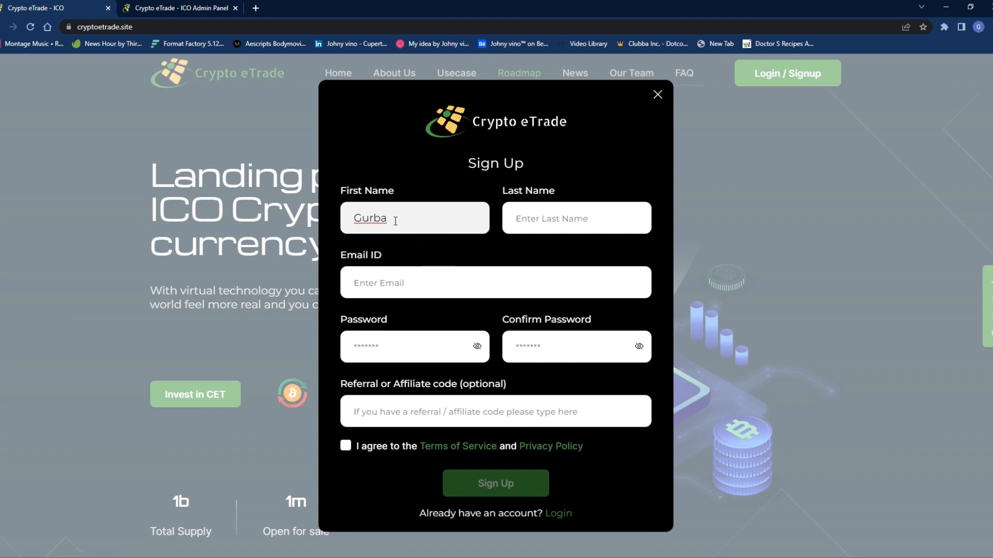
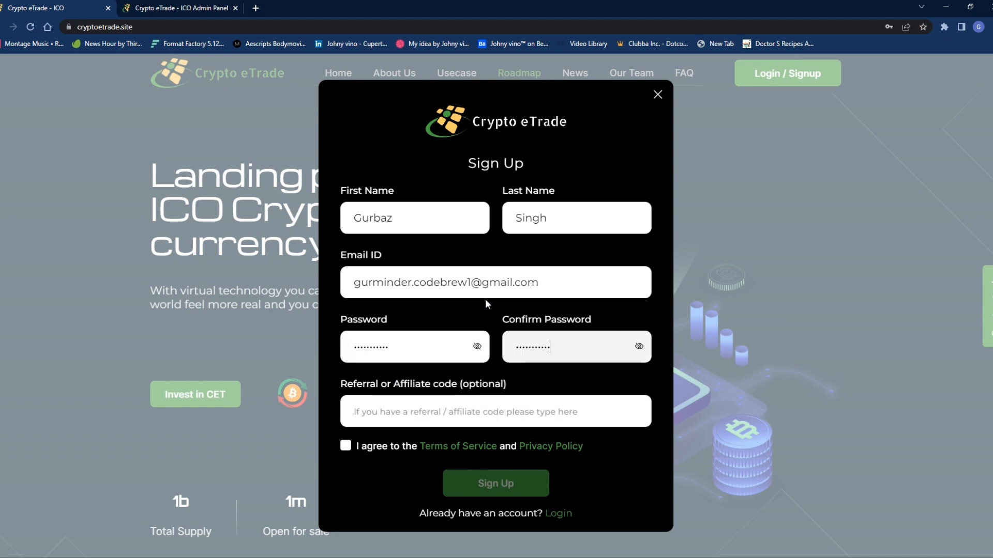
left_click(495, 483)
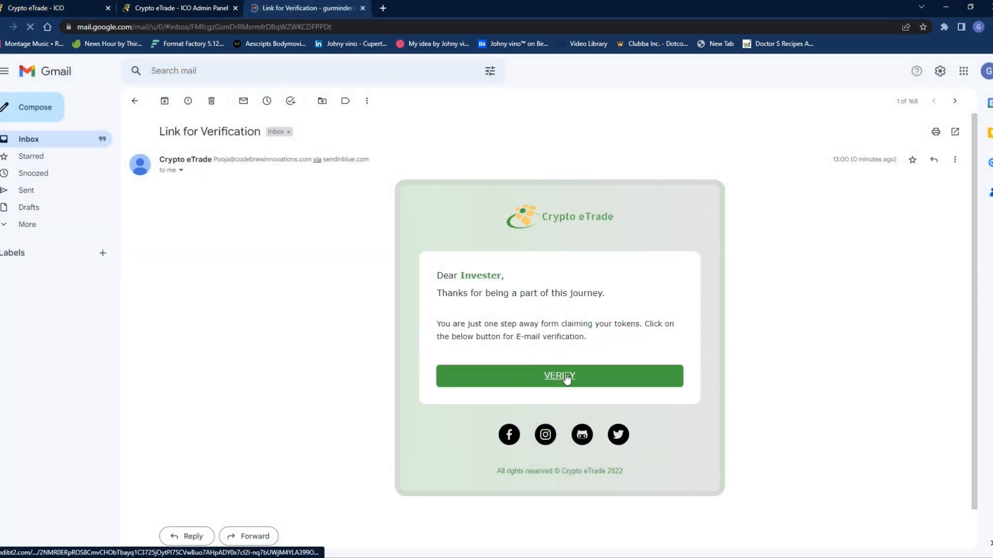
Verify the email through the message's VERIFY link and continue to the investor dashboard.
left_click(558, 375)
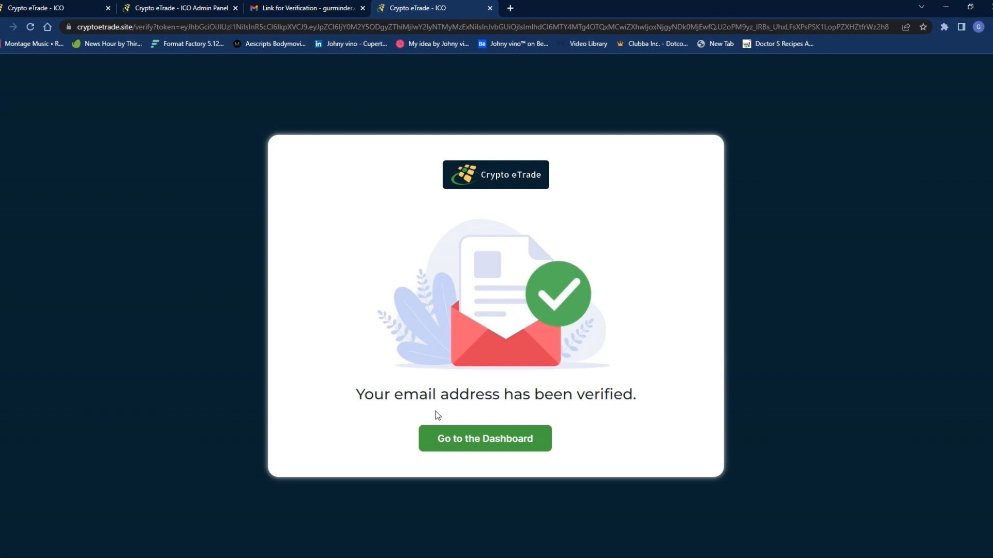
left_click(485, 438)
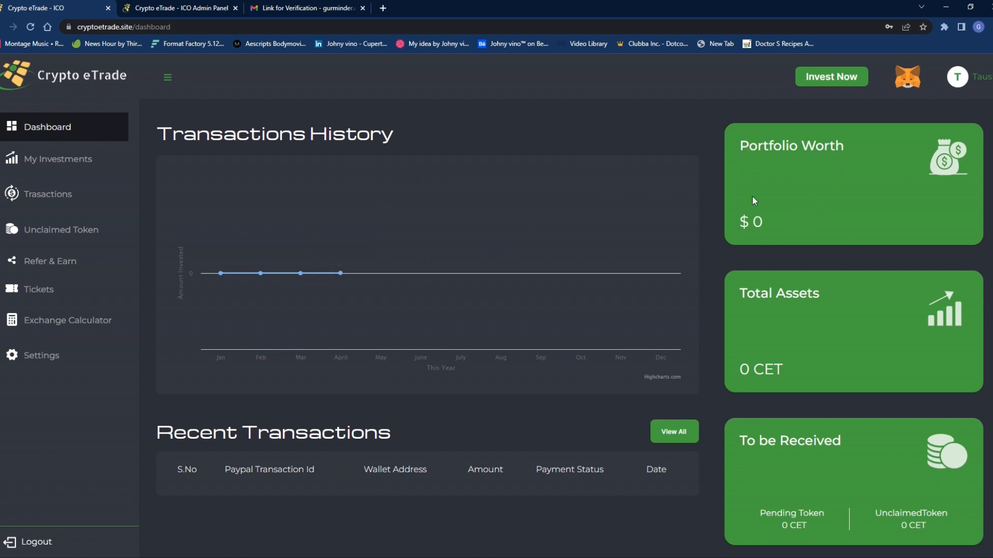
scroll("down", 3)
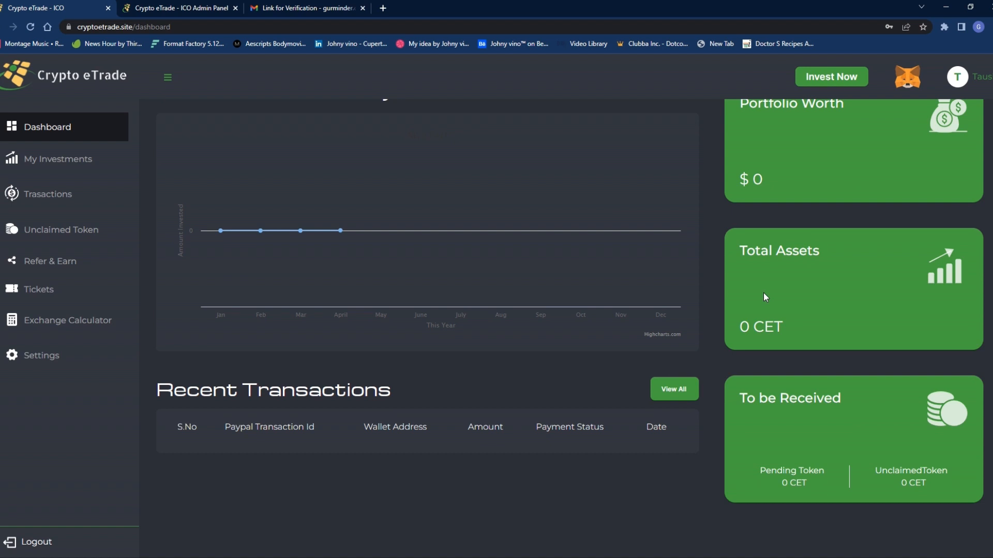
mouse_move(784, 391)
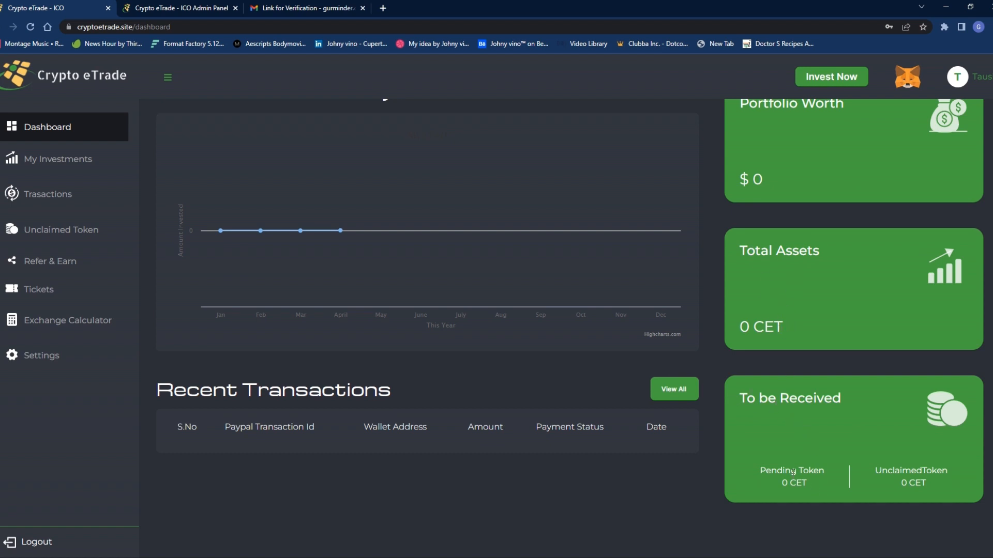
mouse_move(876, 471)
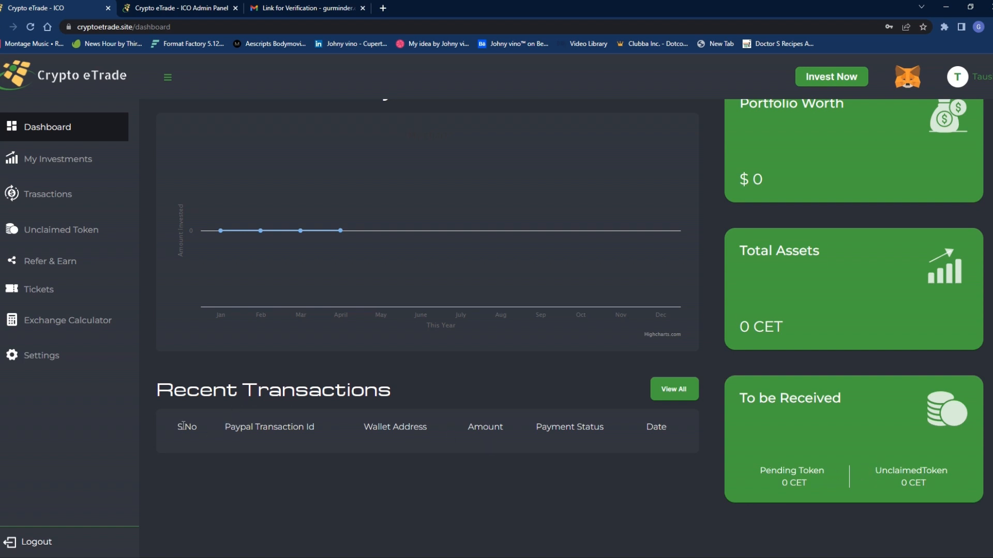
mouse_move(445, 382)
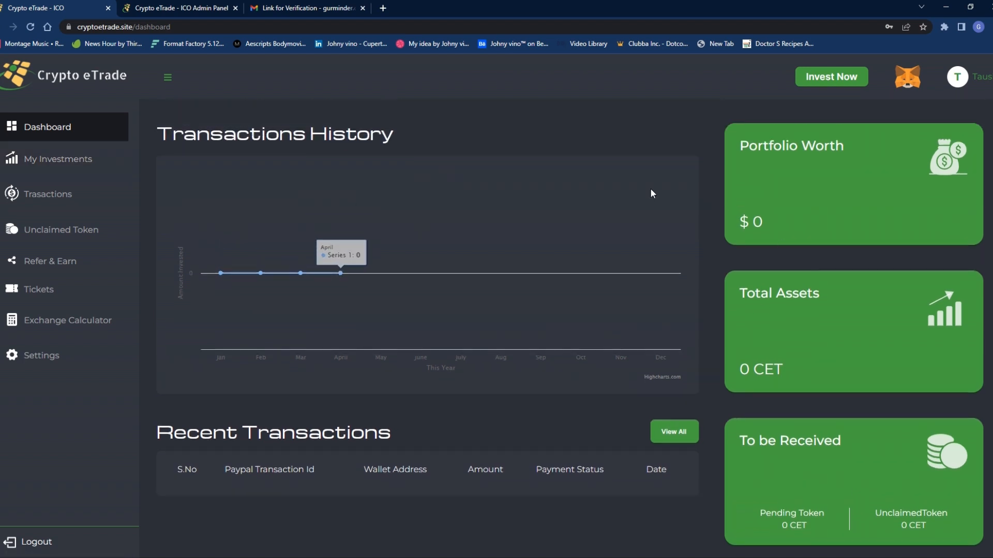
Open My Investments and try its date picker and status dropdown without filtering.
left_click(57, 158)
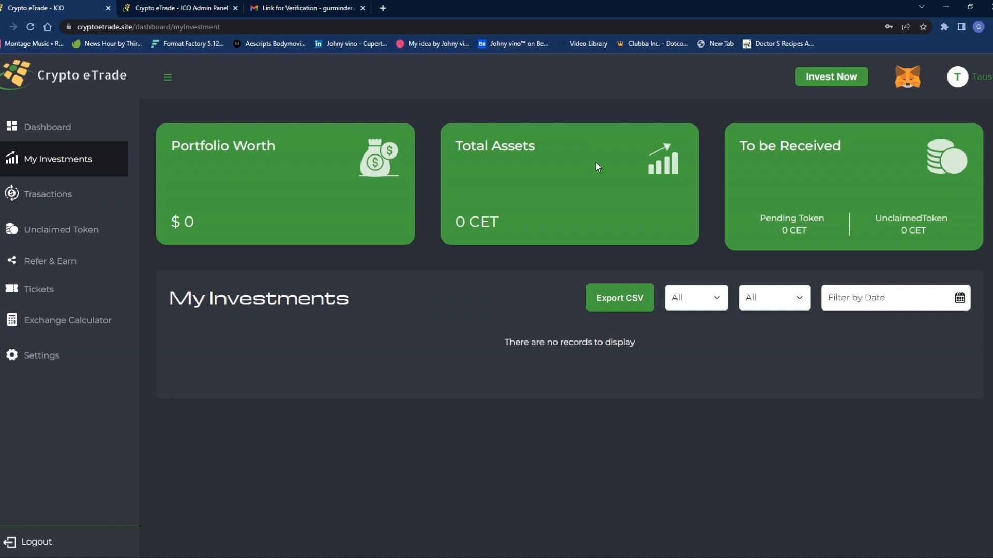
left_click(893, 298)
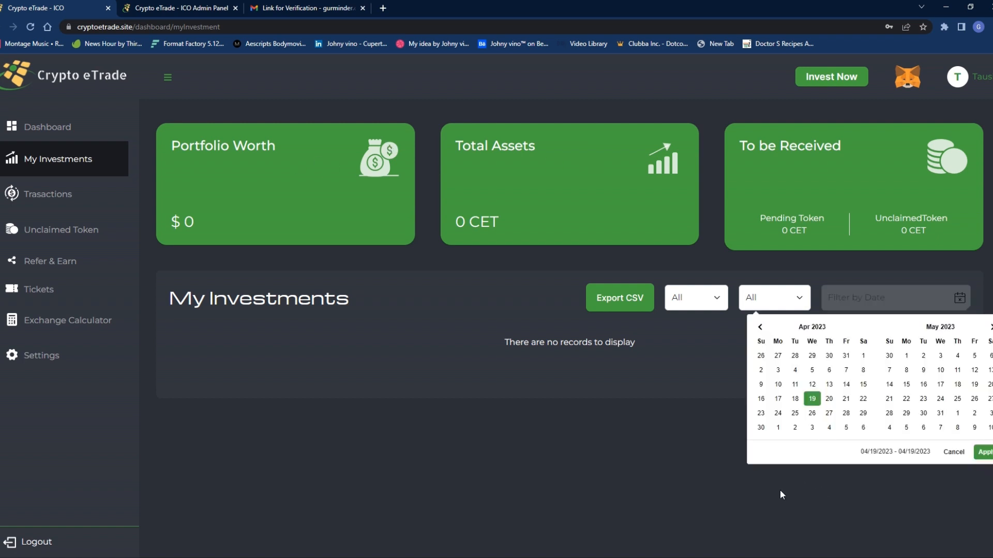
left_click(695, 298)
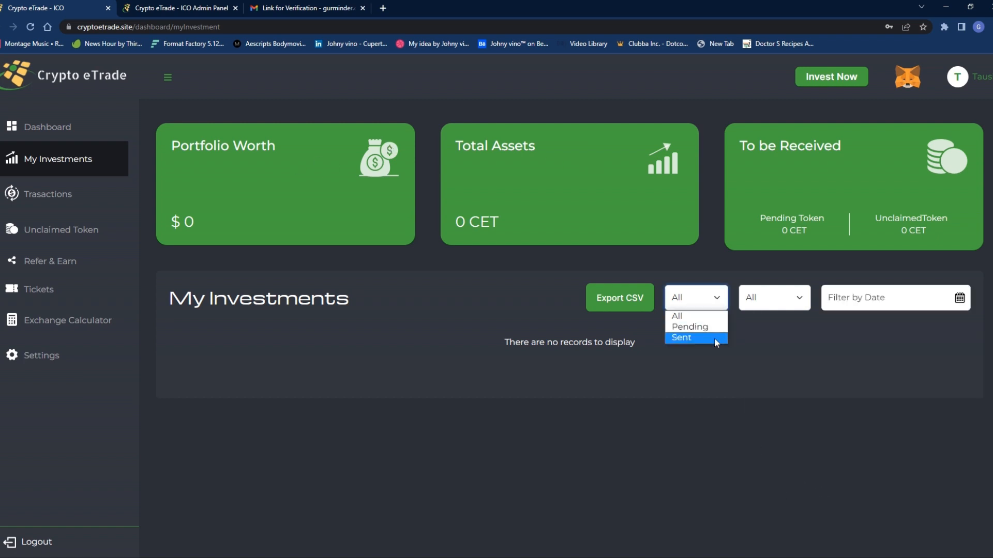
left_click(773, 298)
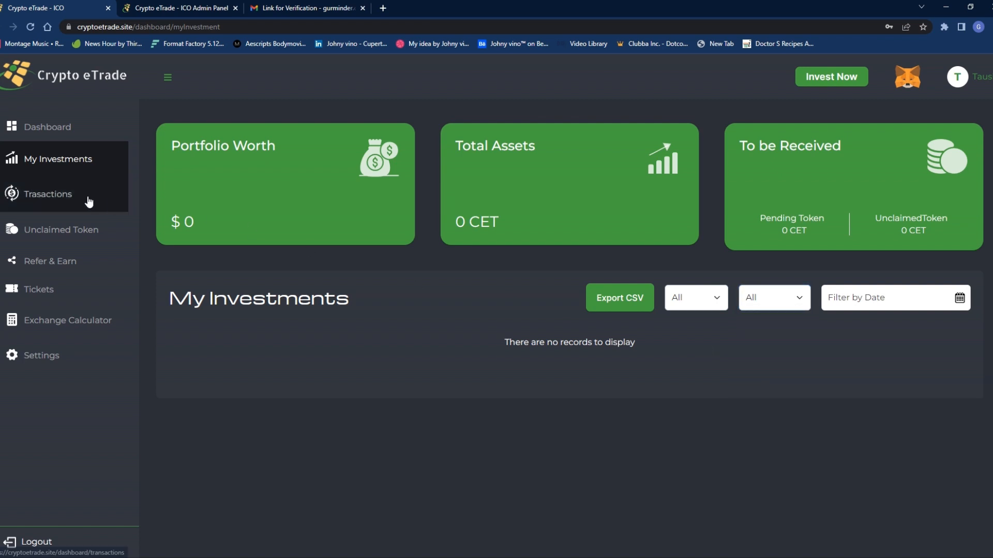
View Transactions and Unclaimed Token with their date filters, then open Refer & Earn.
left_click(47, 194)
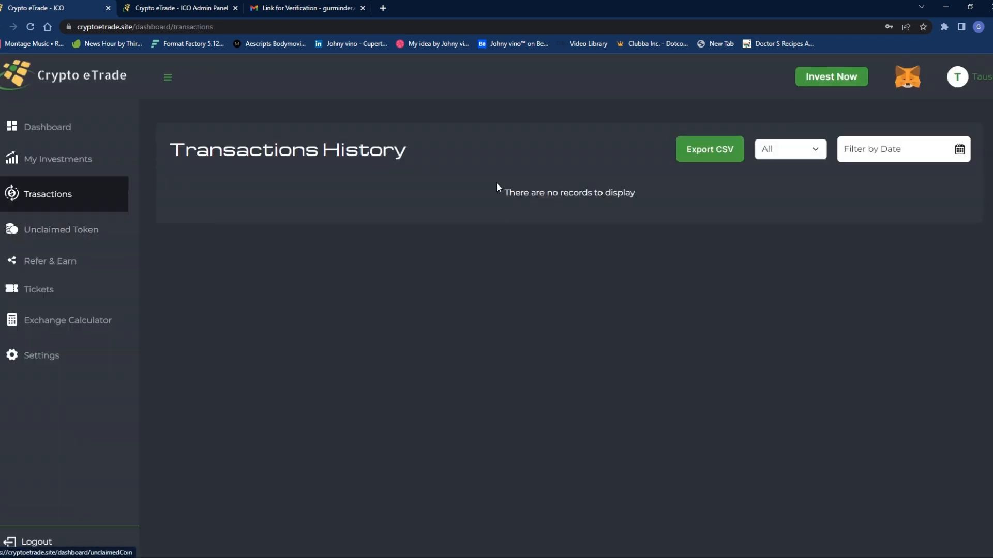
left_click(893, 149)
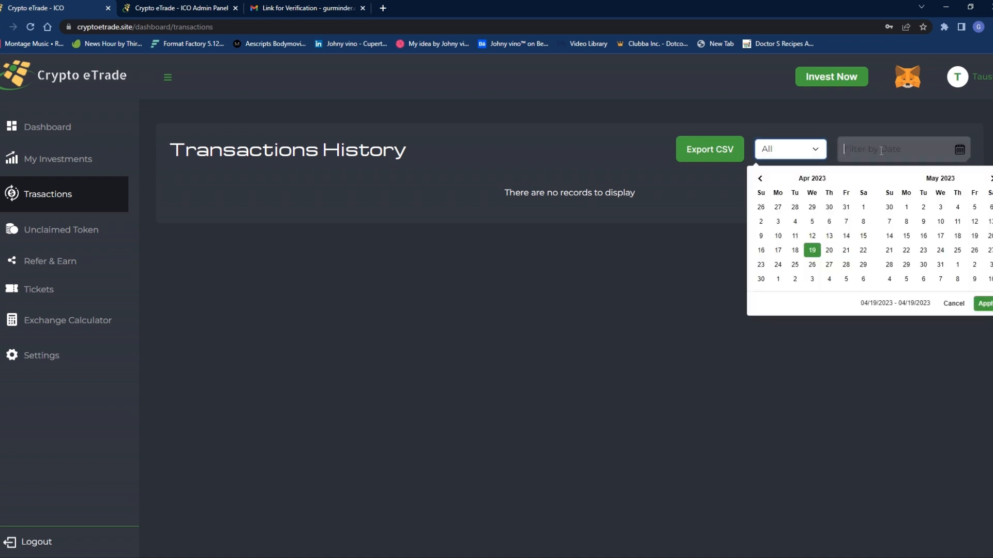
left_click(61, 230)
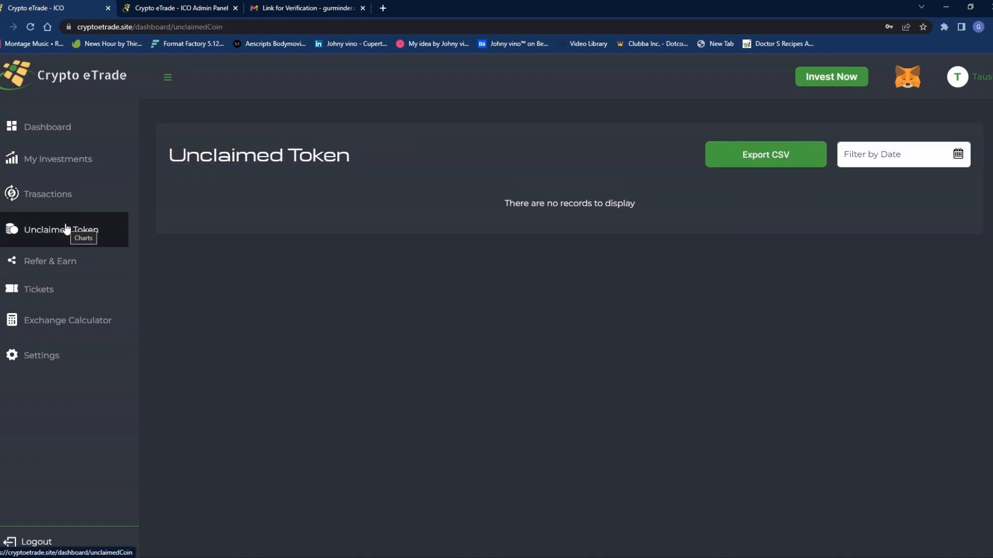
left_click(896, 154)
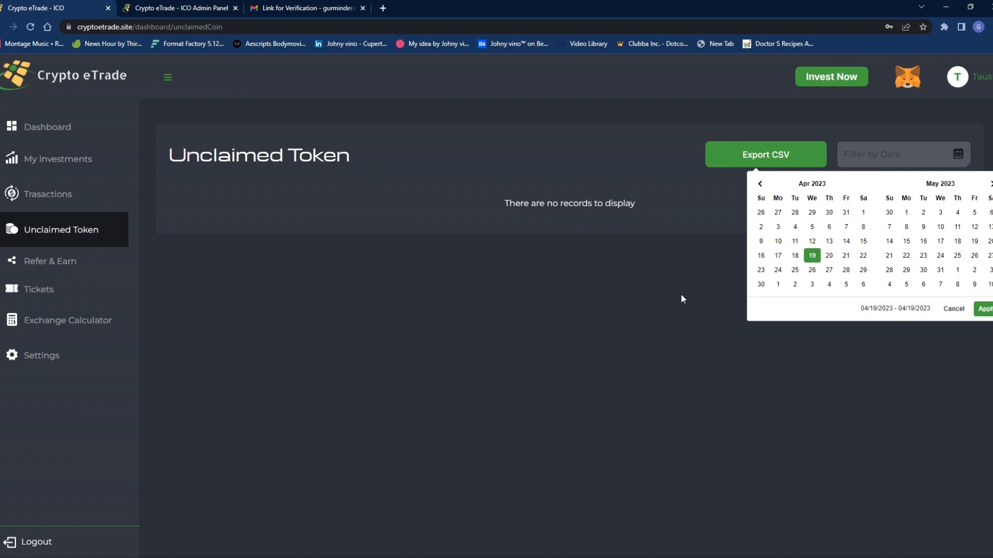
left_click(50, 260)
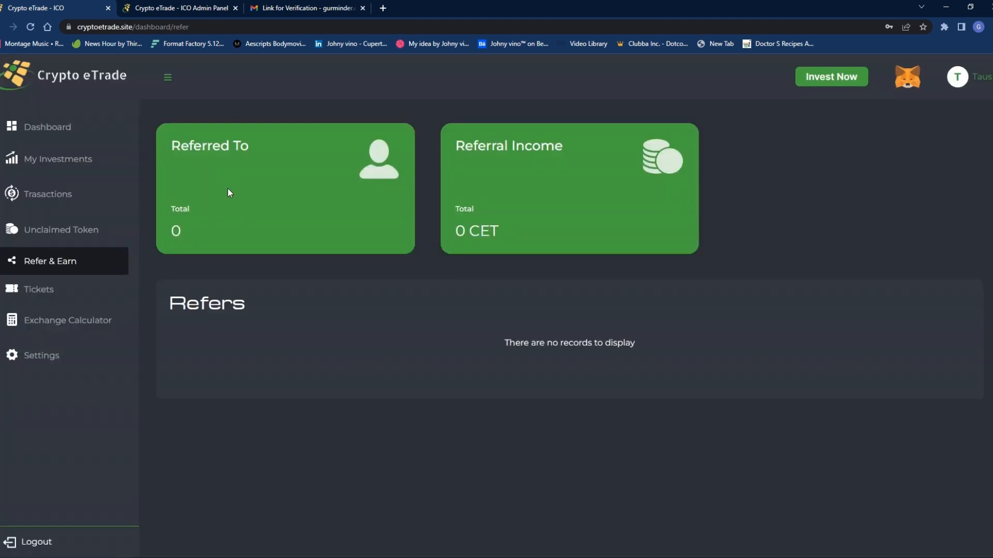
mouse_move(427, 252)
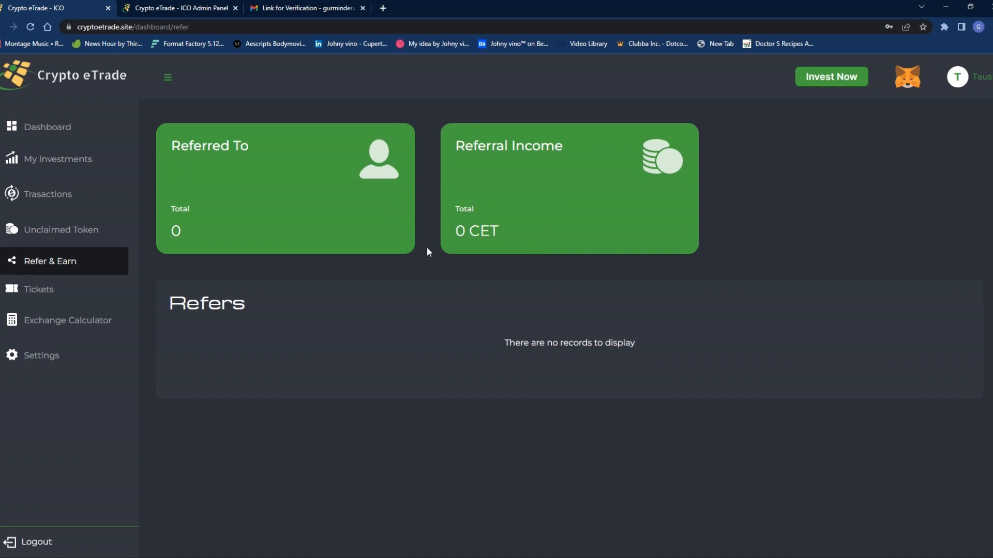
mouse_move(612, 204)
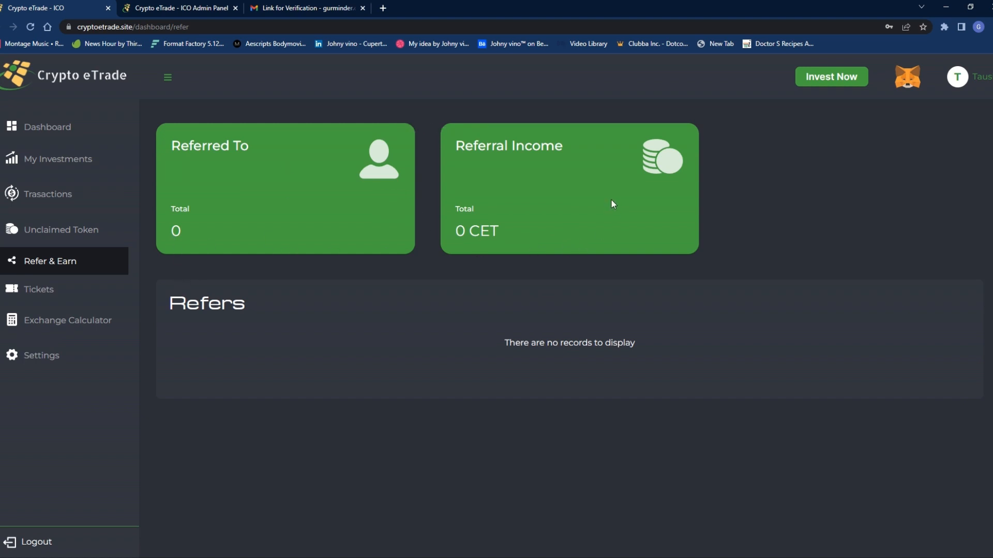
View Tickets, try its date filter and Raise New Ticket form, then open the CET-USD converter.
left_click(37, 290)
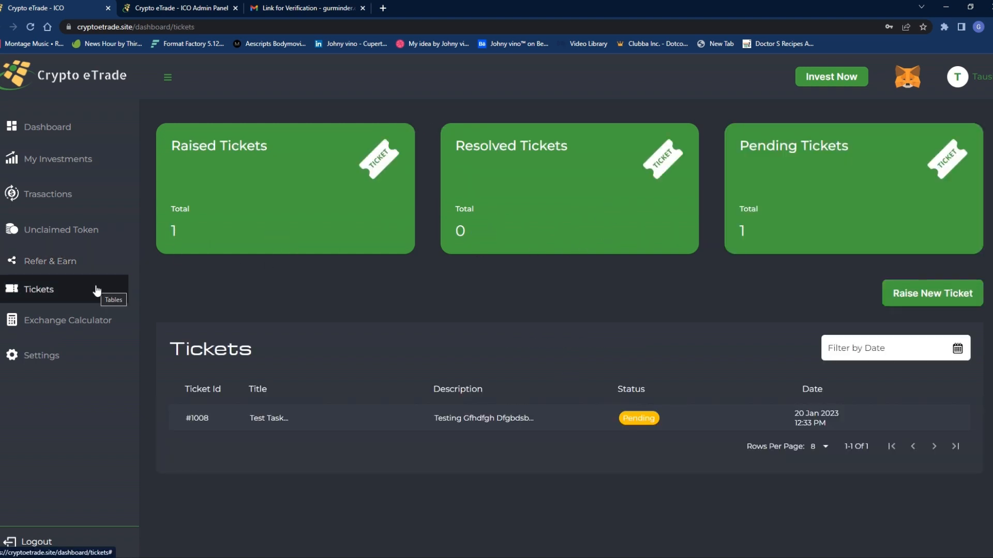
scroll("down", 3)
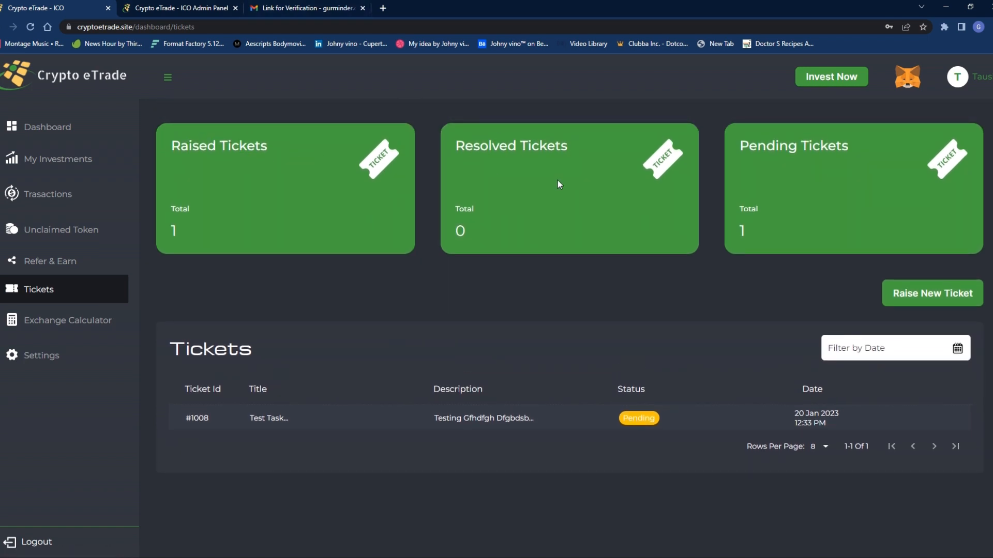
left_click(886, 348)
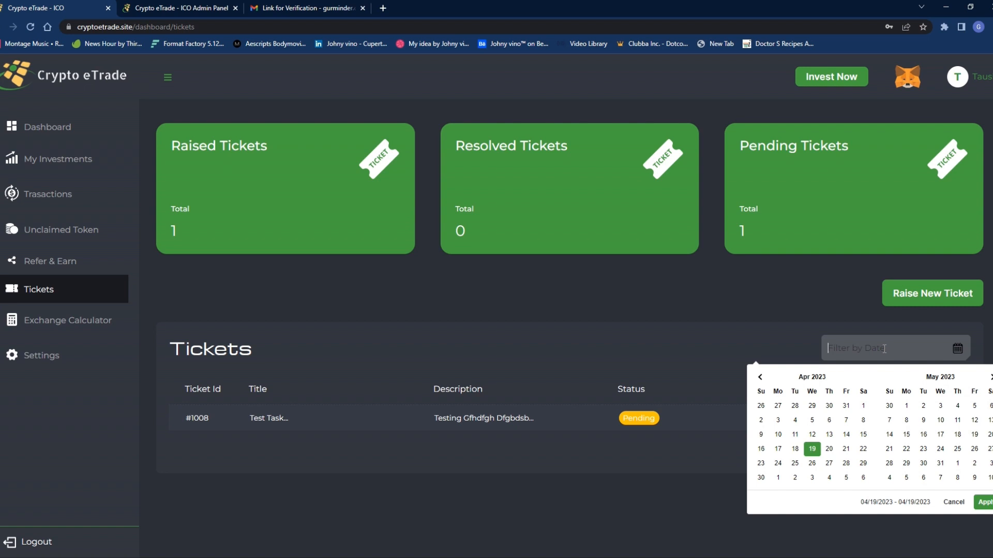
left_click(931, 293)
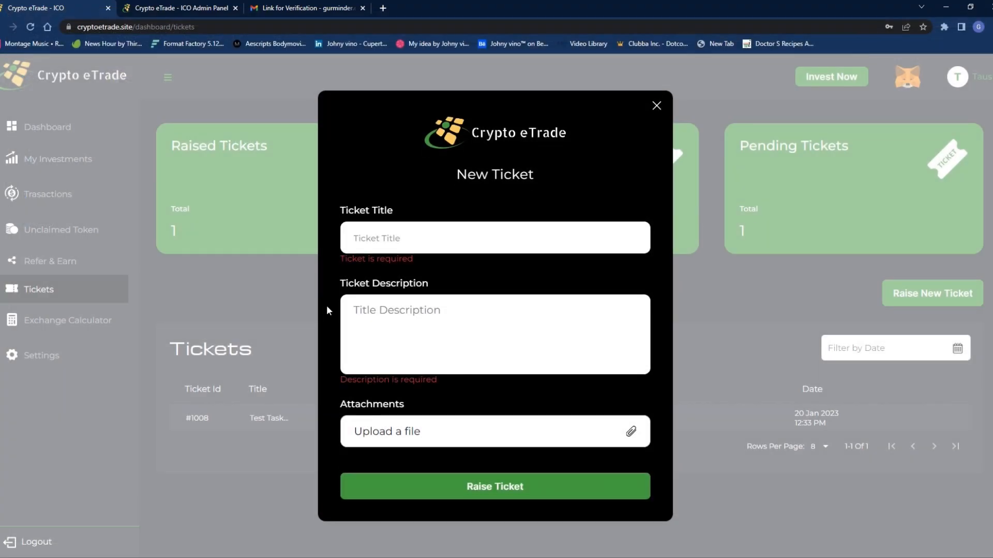
left_click(67, 320)
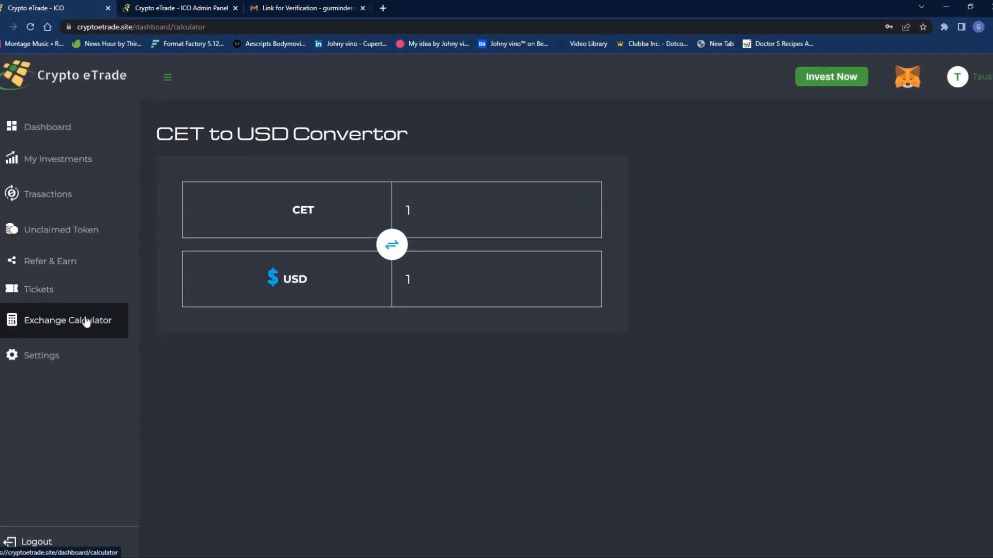
Open the investor Settings page showing profile, password reset and referral code.
left_click(481, 209)
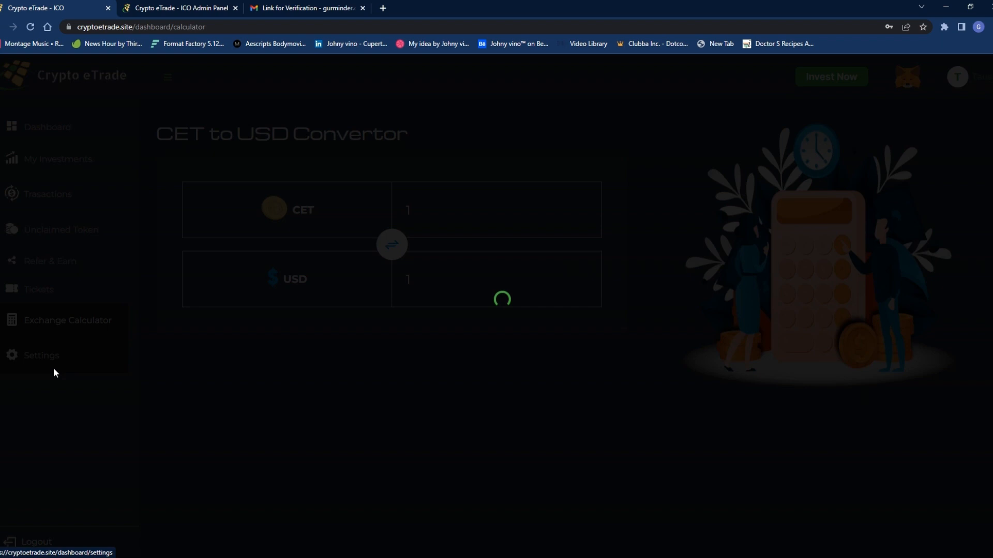
left_click(41, 356)
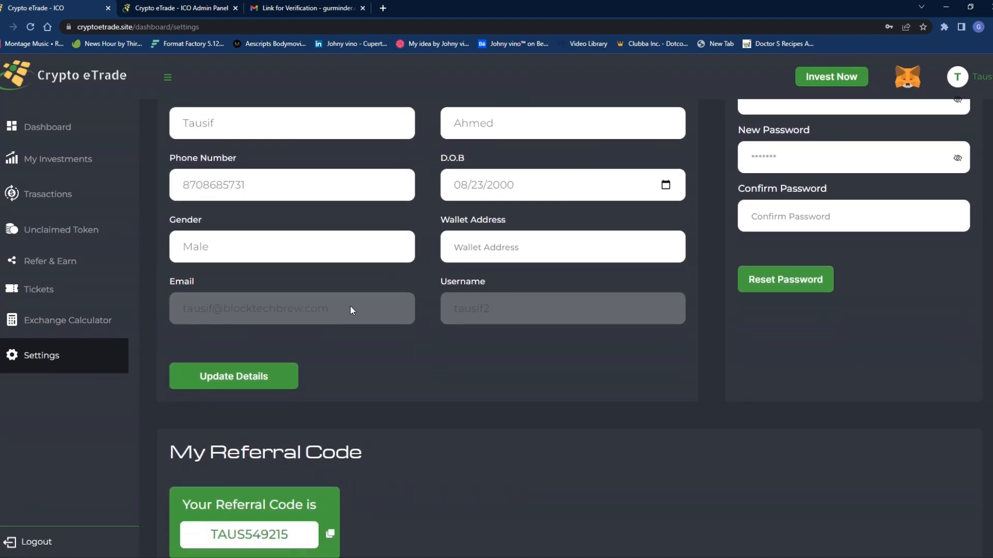
scroll("up", 3)
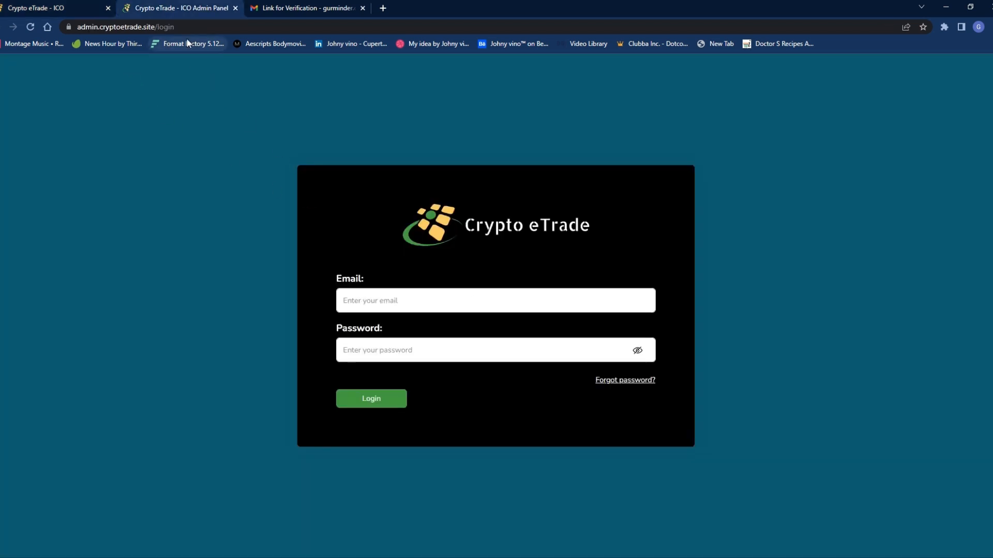
Log in to the admin panel and scroll the dashboard down to Recent Transactions.
left_click(372, 398)
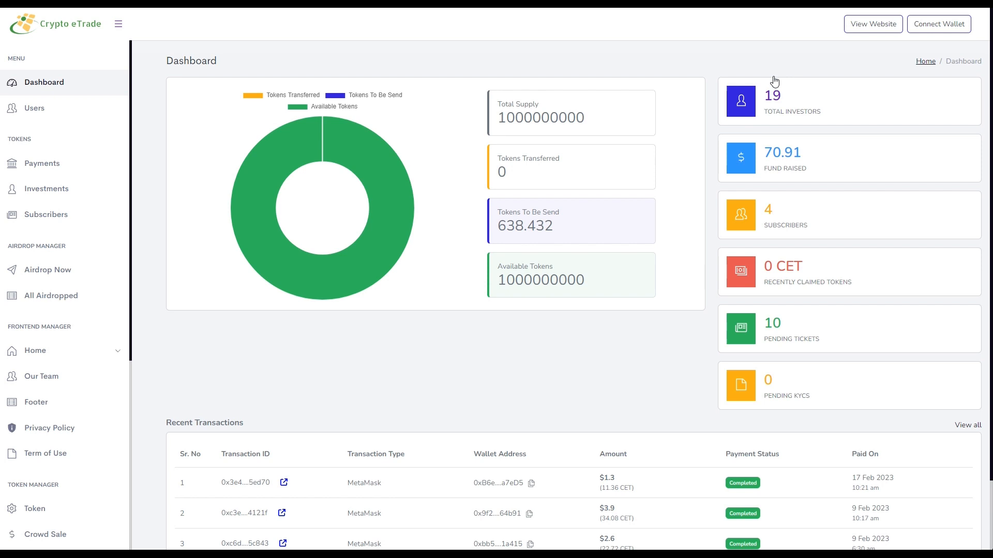
mouse_move(761, 164)
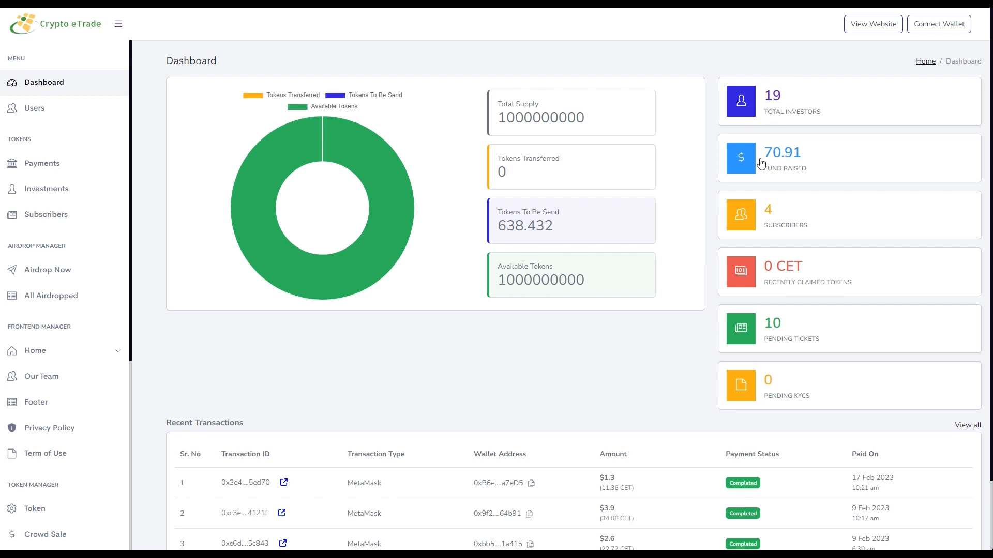
mouse_move(799, 271)
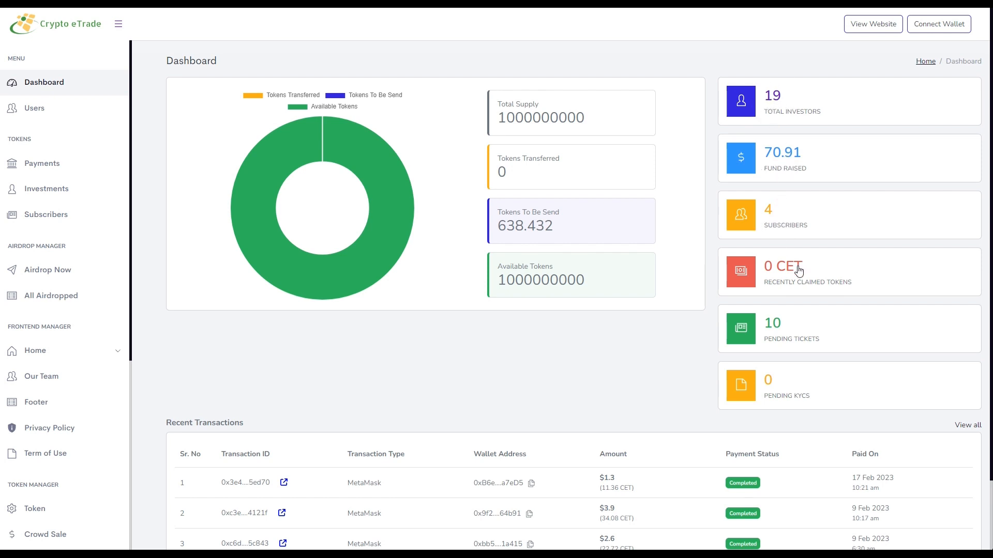
mouse_move(795, 344)
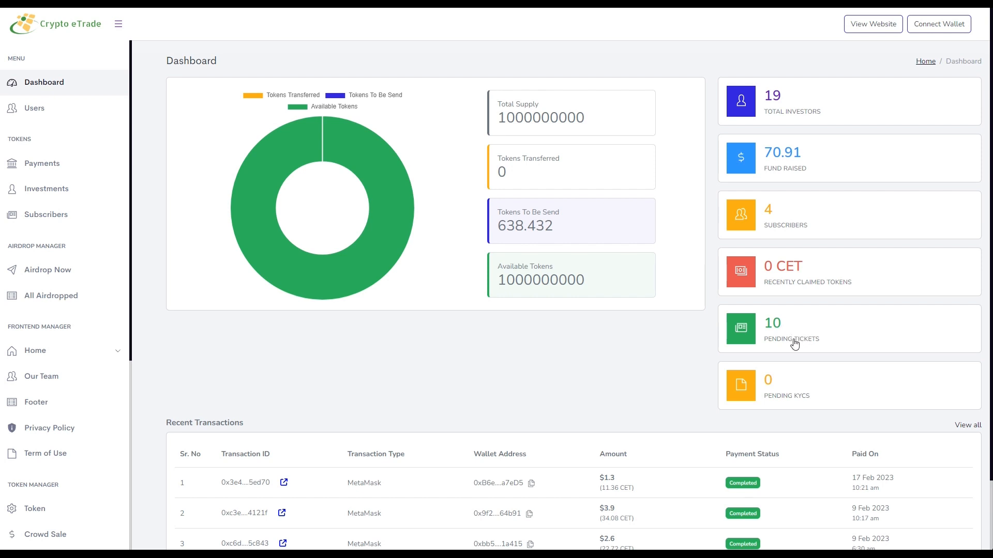
scroll("down", 3)
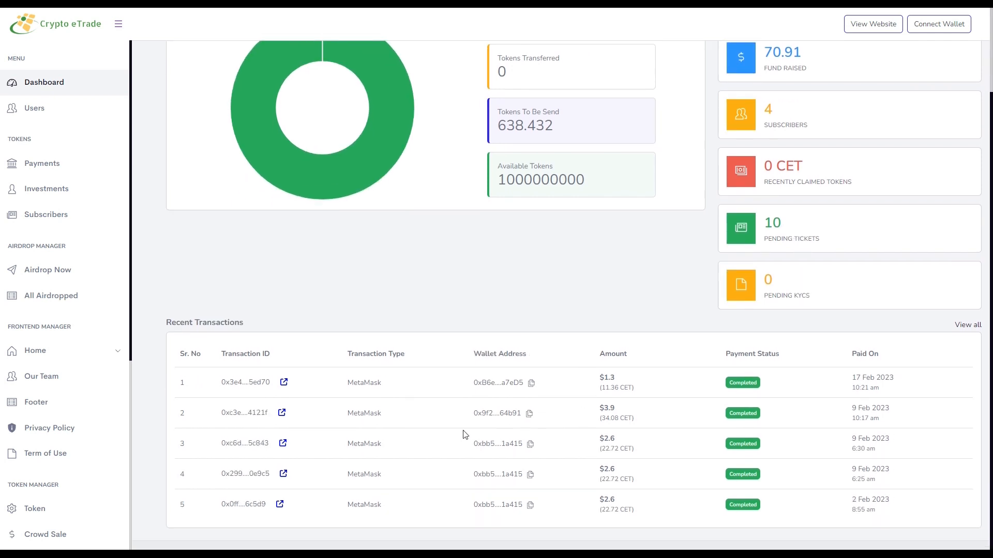
mouse_move(854, 380)
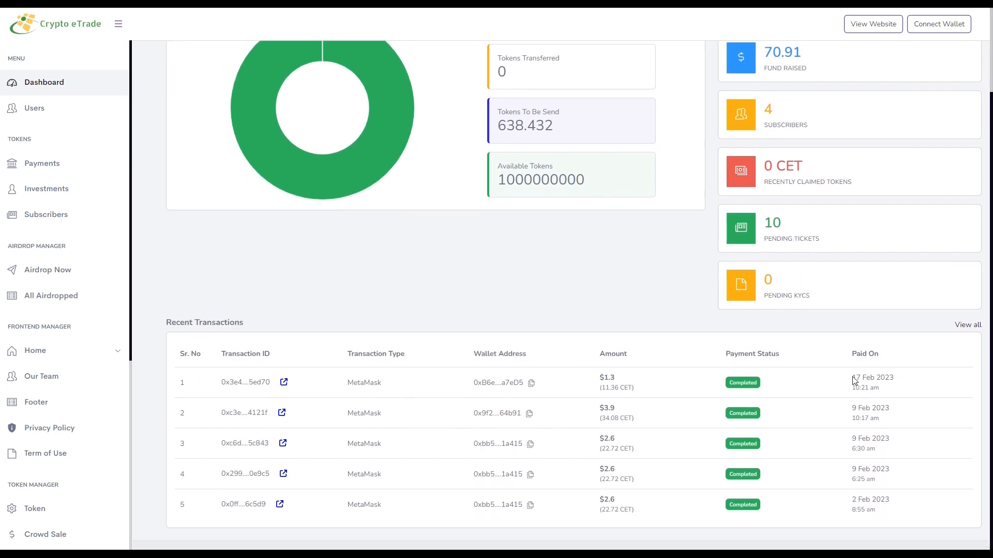
mouse_move(821, 400)
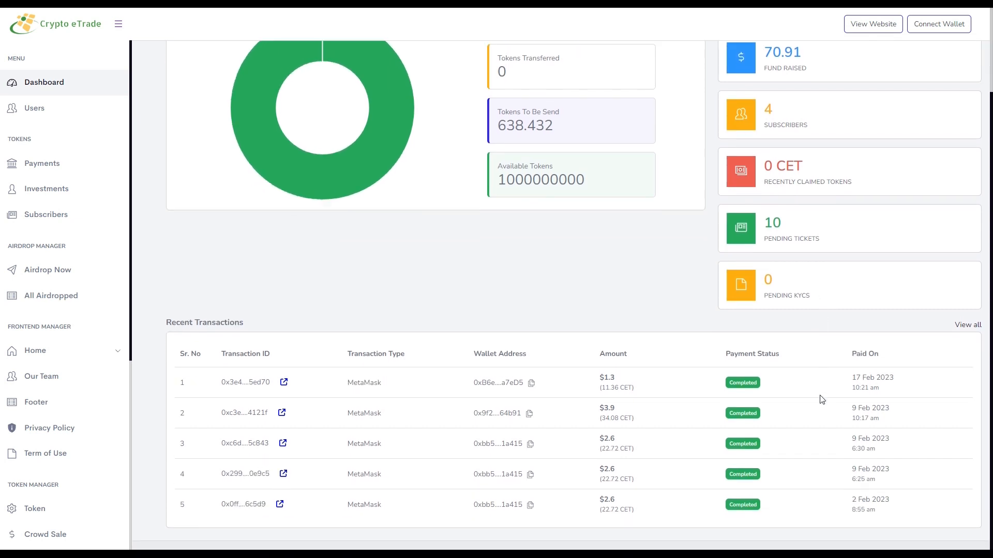
left_click(284, 383)
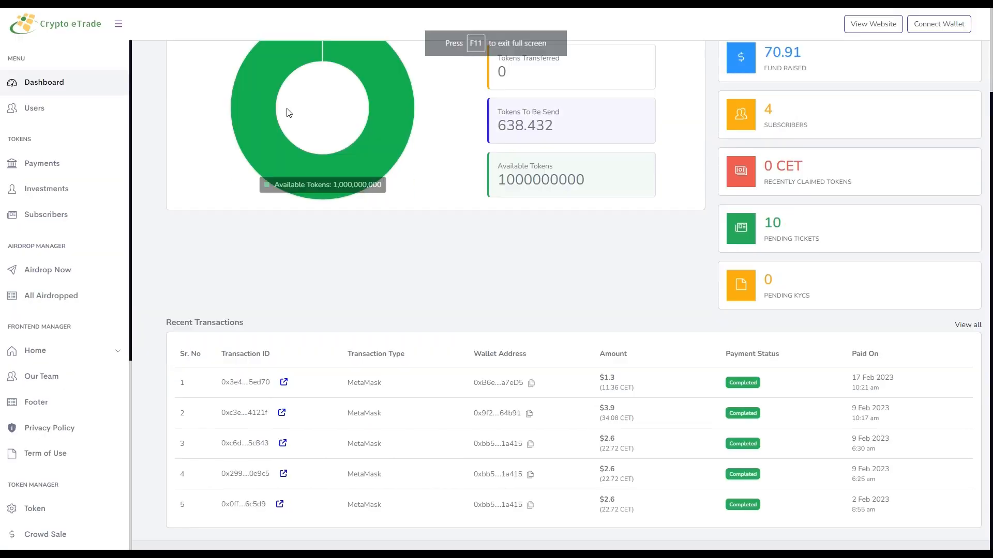
In All Users, try KYC and email verification filters, toggle a user's status, then open Payments.
left_click(34, 108)
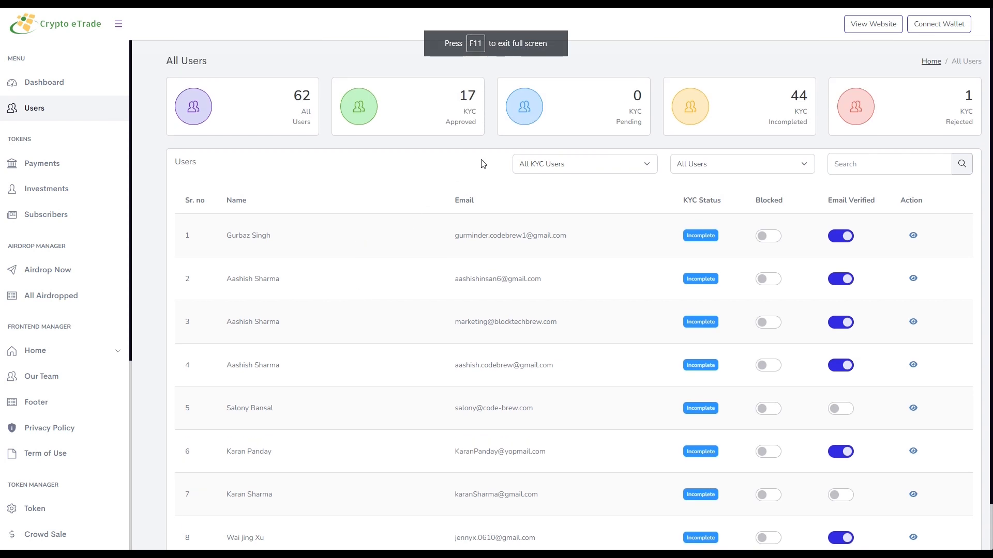
mouse_move(648, 122)
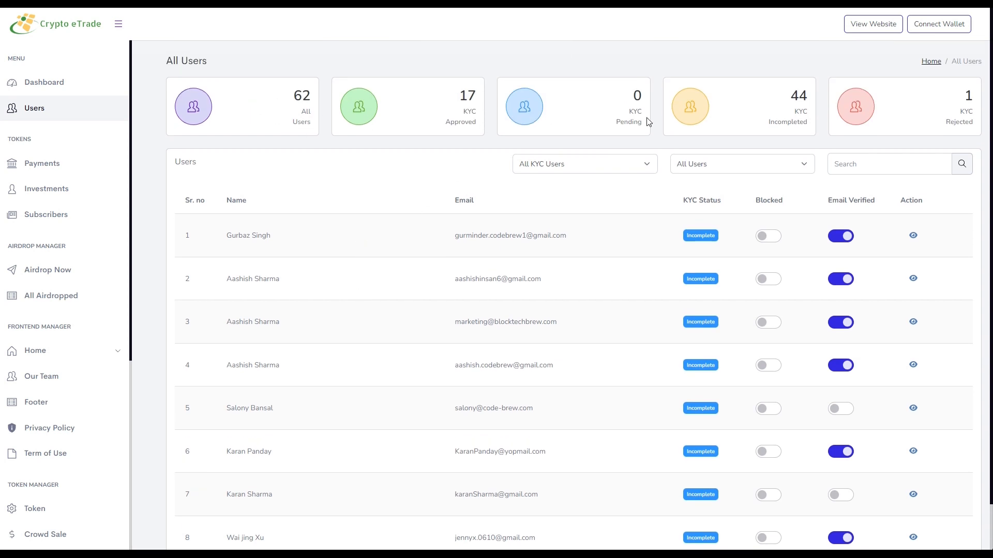
left_click(582, 163)
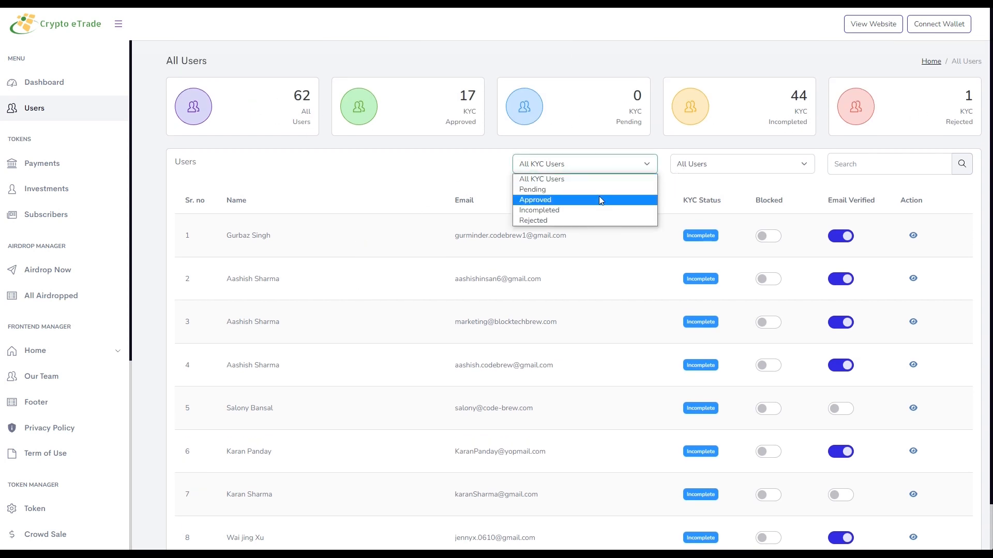
left_click(740, 163)
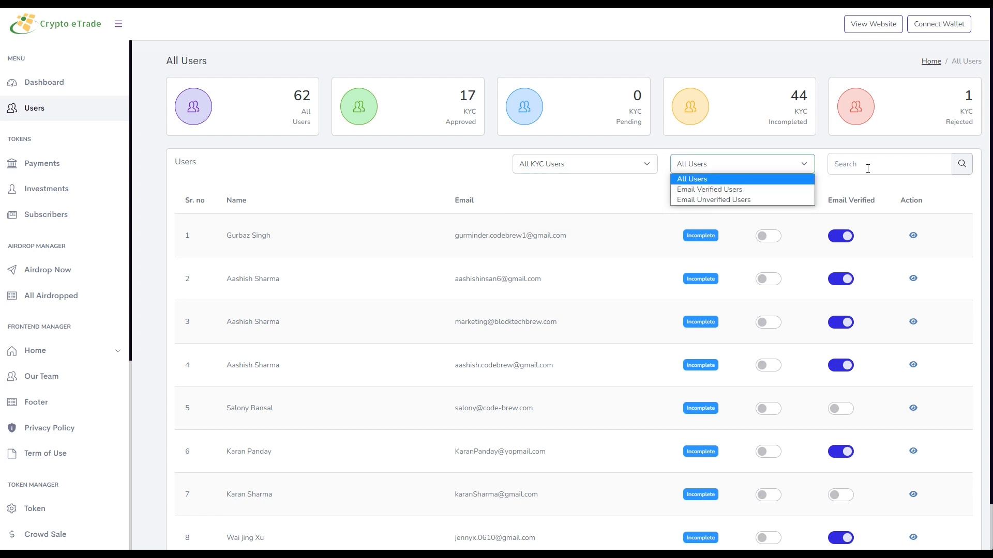
left_click(692, 180)
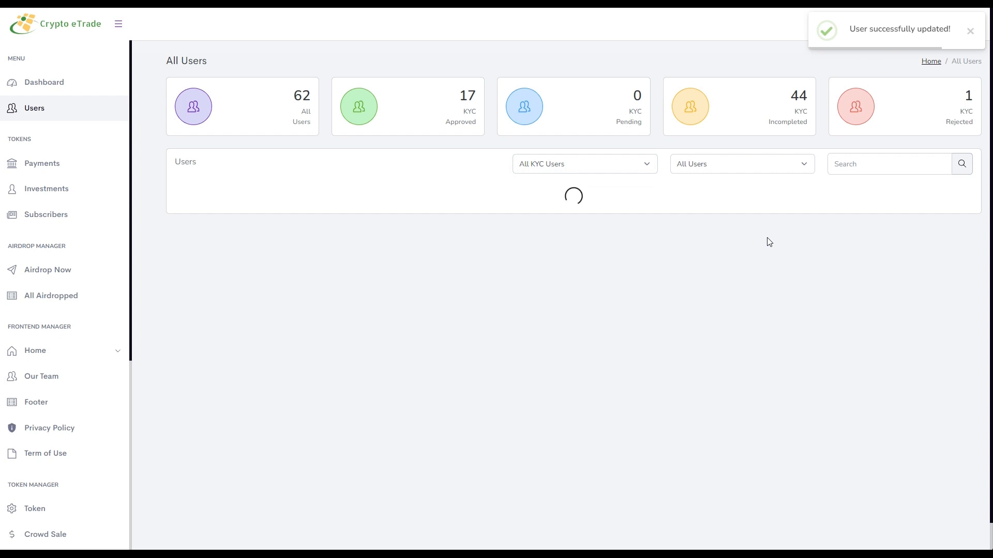
left_click(42, 163)
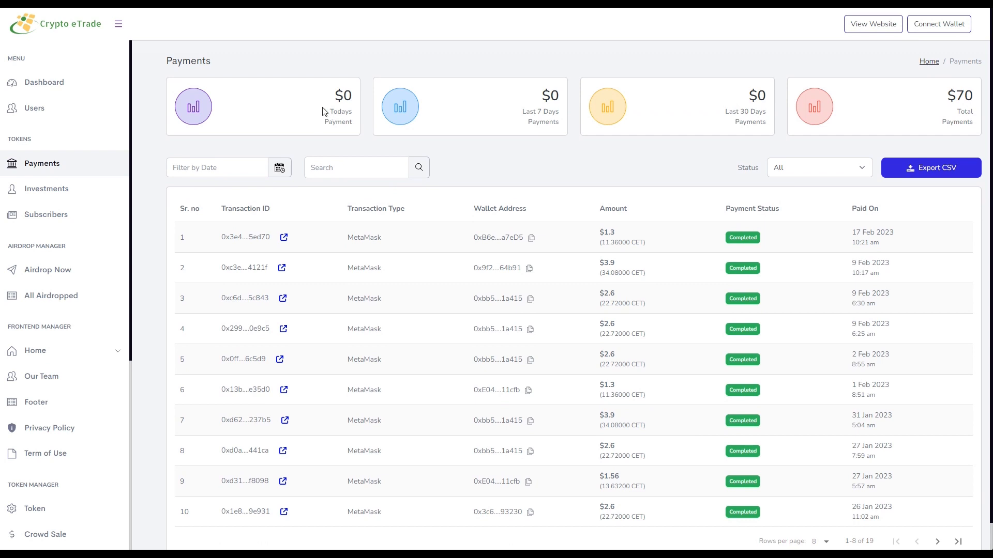
mouse_move(923, 121)
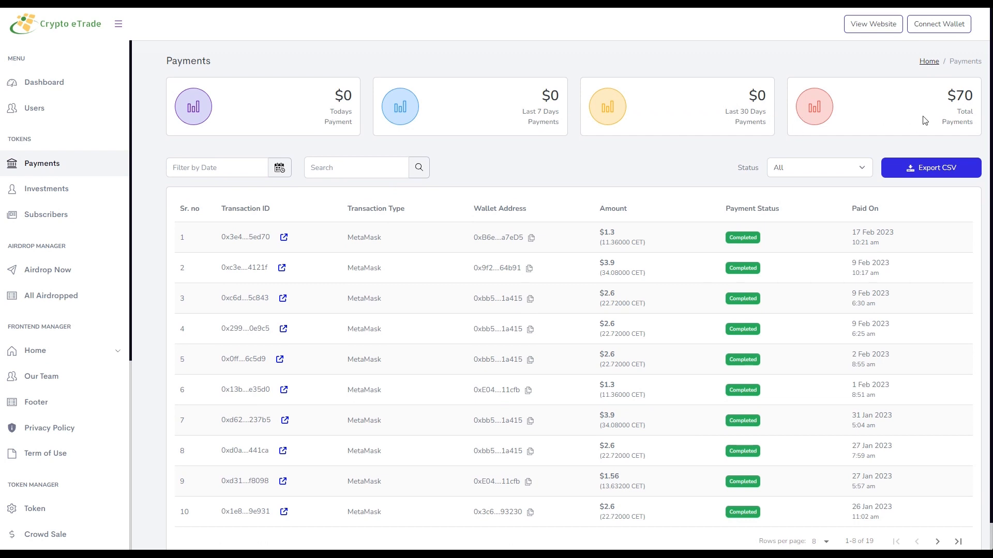
Try the Payments date range and status filters, then switch to Investments.
left_click(217, 167)
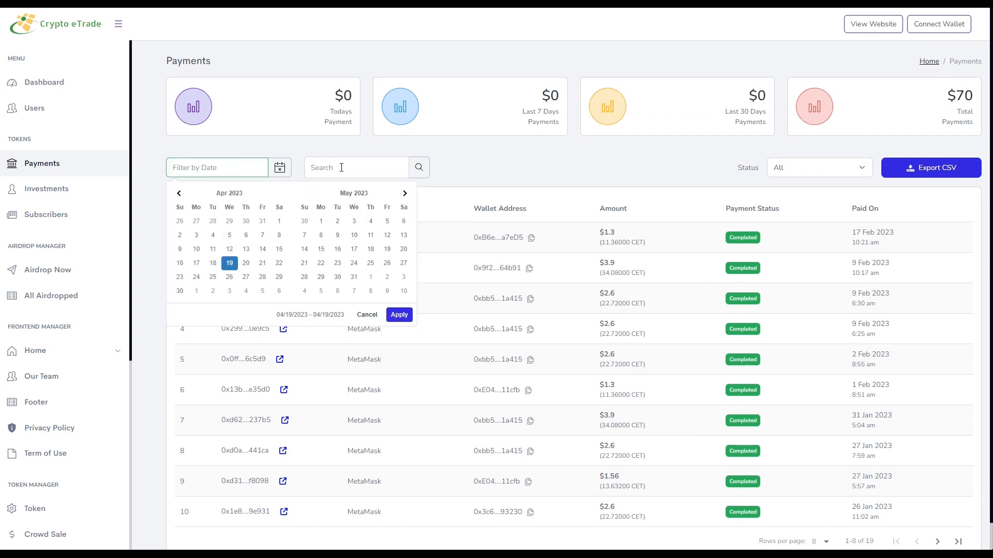
left_click(818, 167)
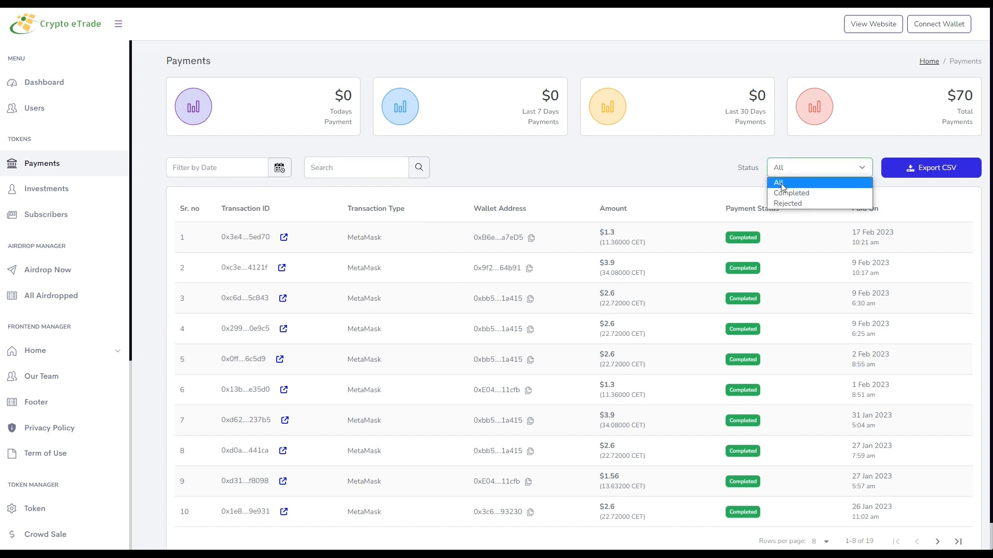
left_click(46, 189)
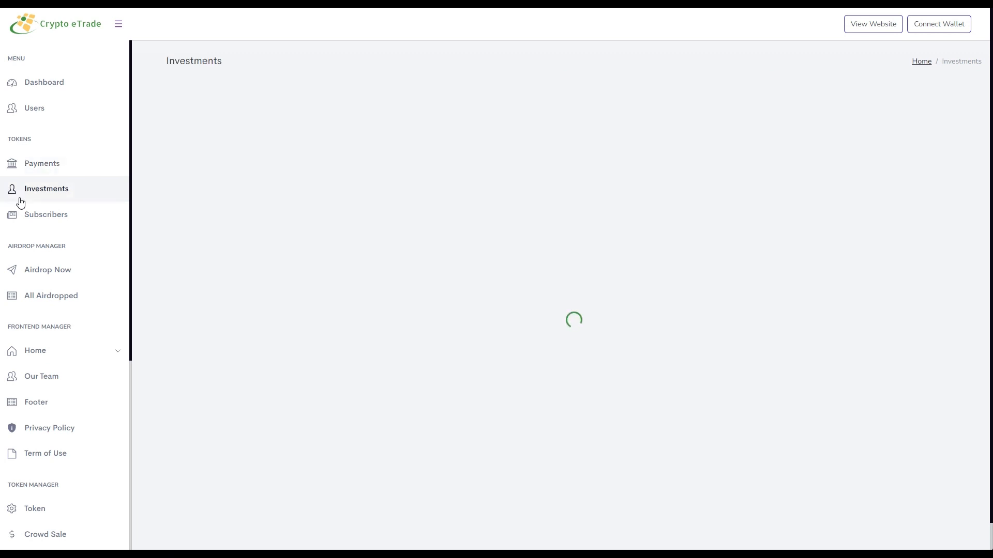
Copy the first two investors' wallet addresses and open Transfer Tokens for the second.
left_click(46, 188)
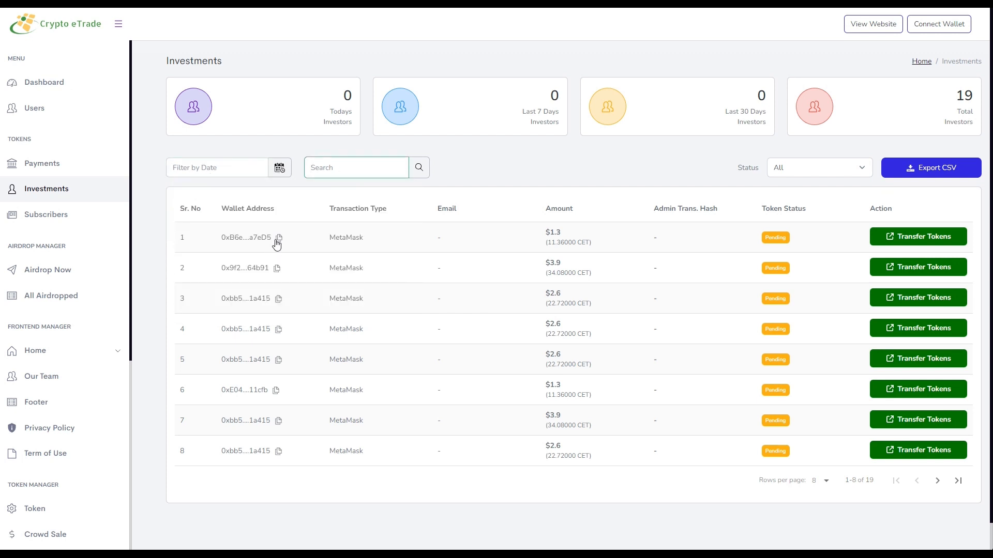
left_click(279, 238)
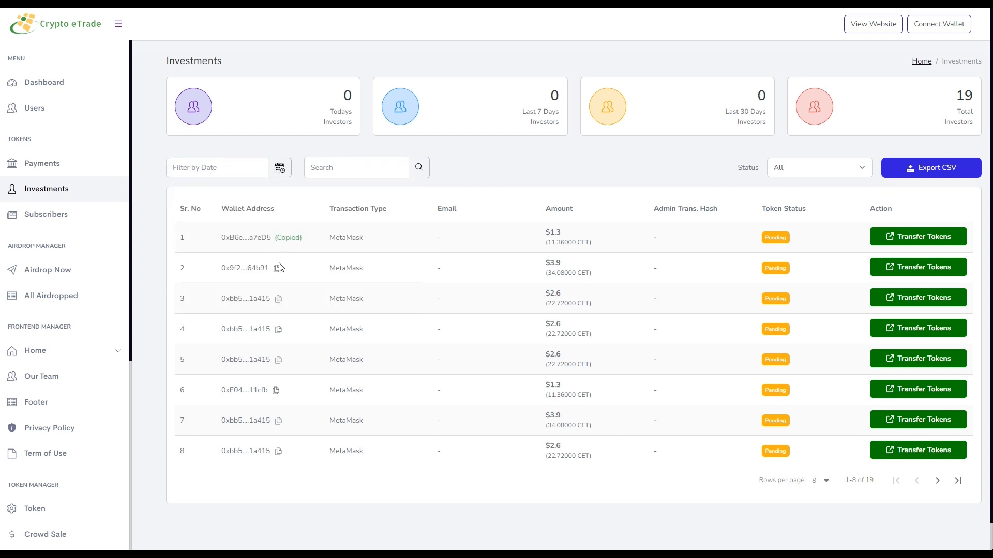
left_click(279, 267)
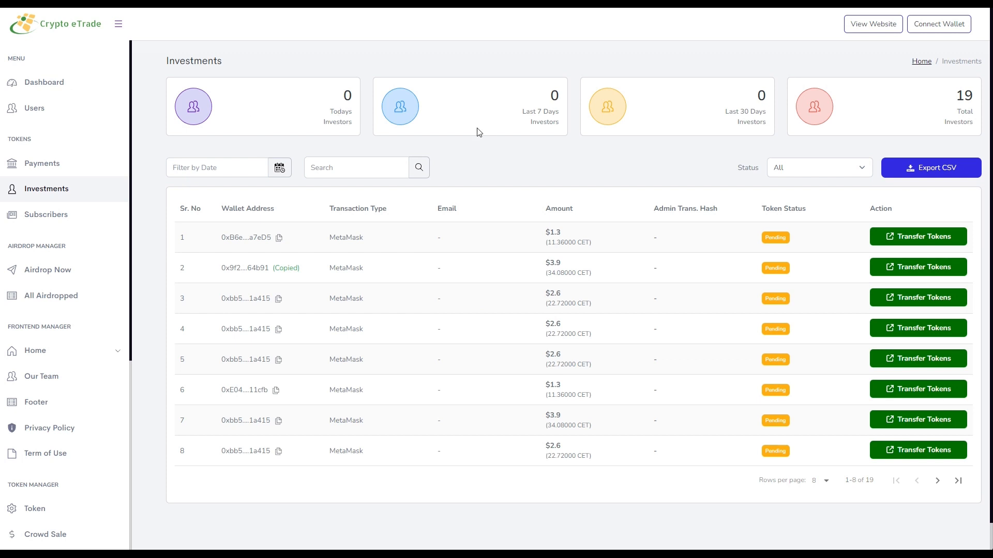
mouse_move(904, 279)
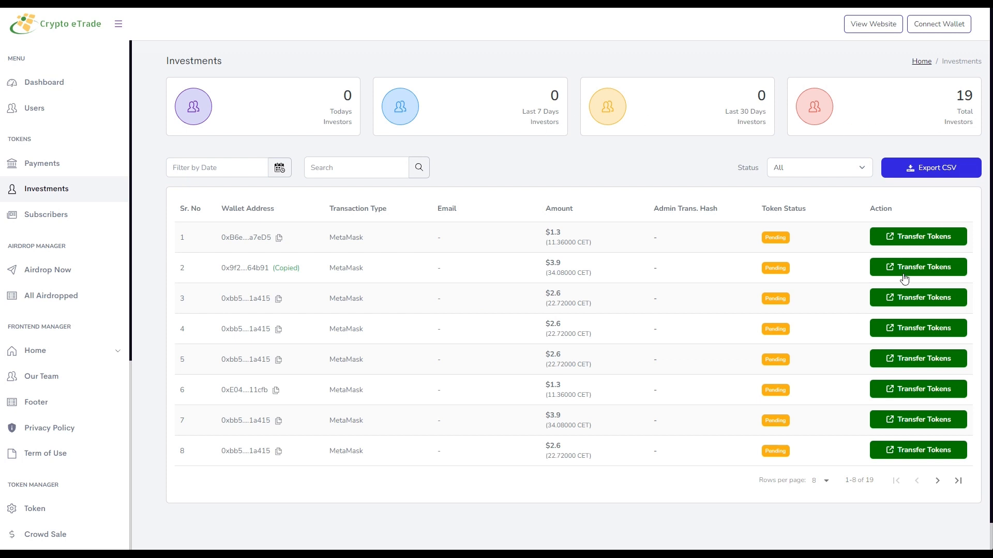
left_click(817, 167)
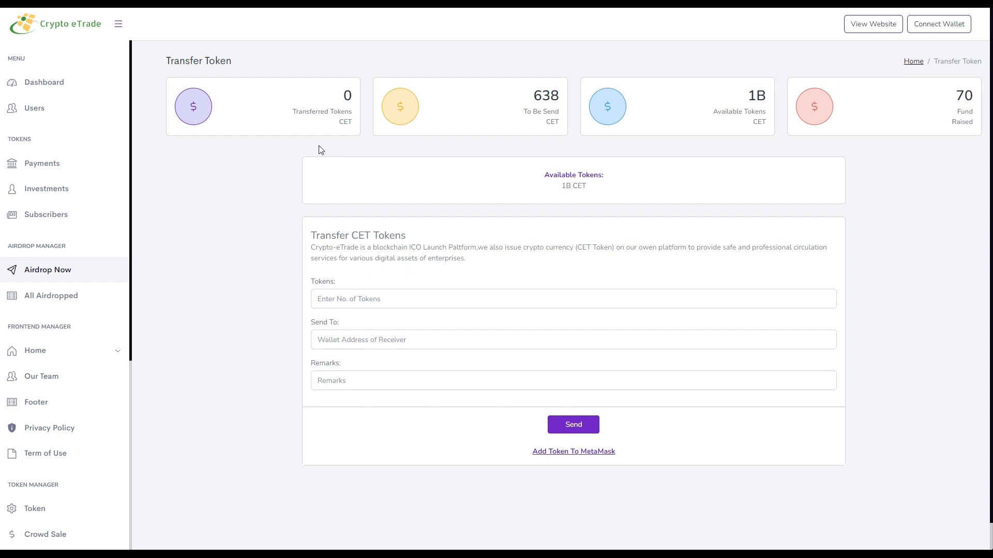
left_click(572, 298)
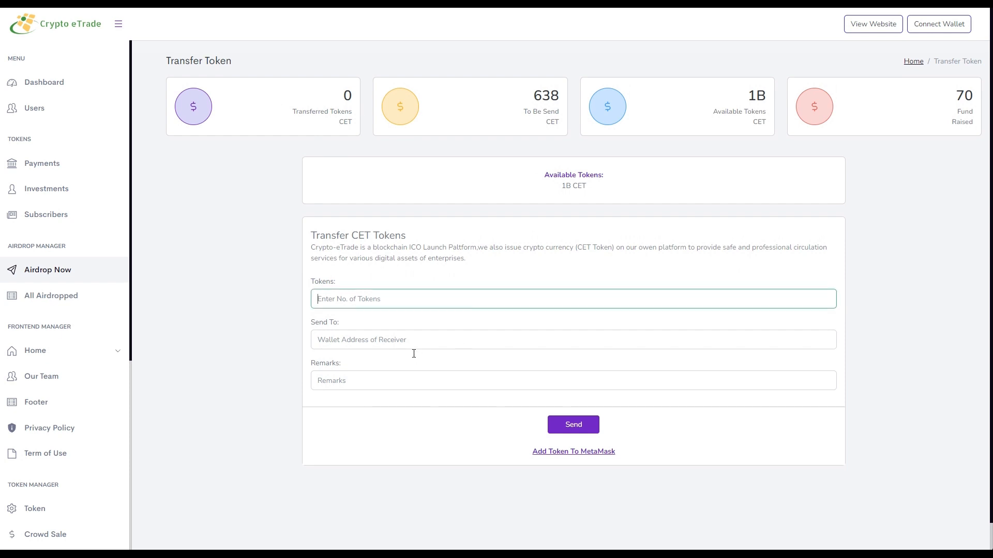
type("10")
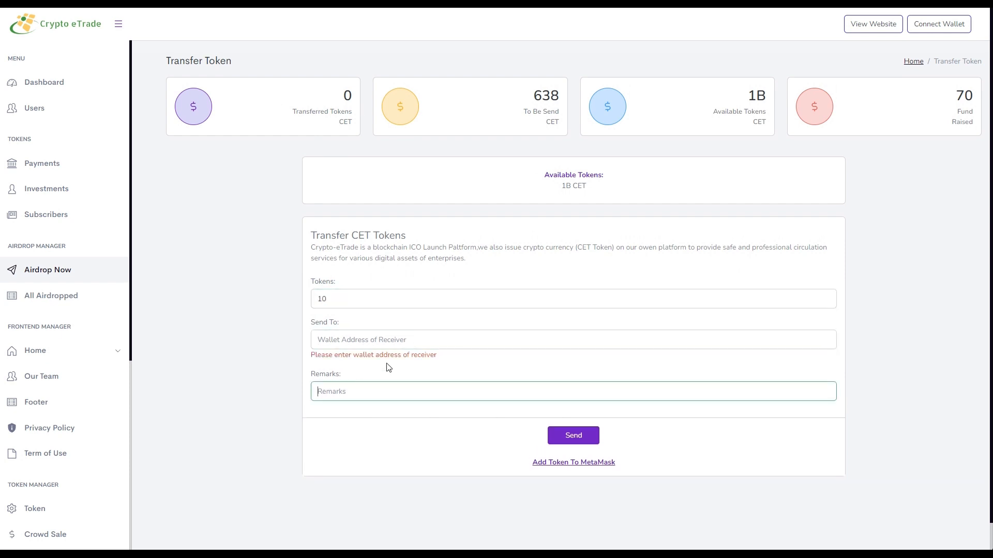
left_click(572, 434)
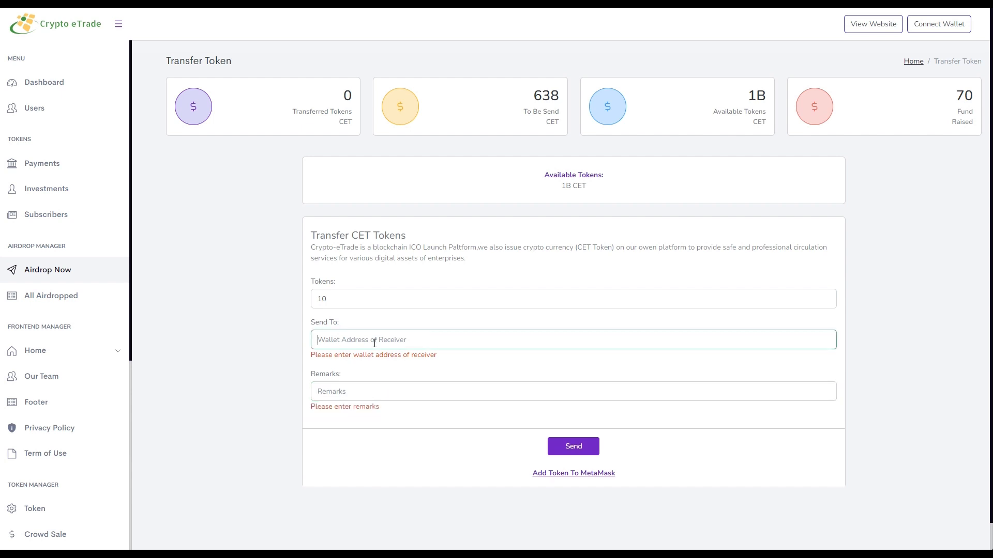
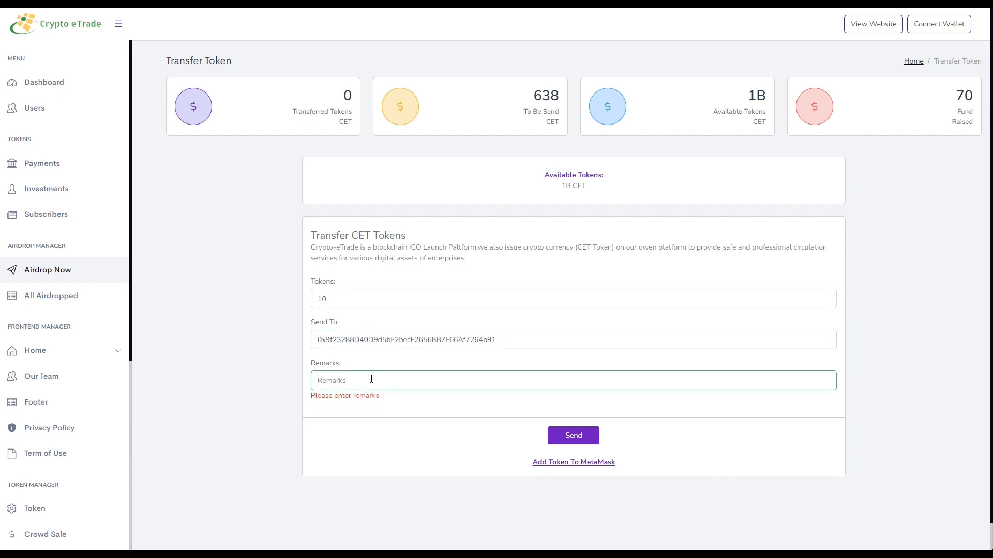
left_click(572, 435)
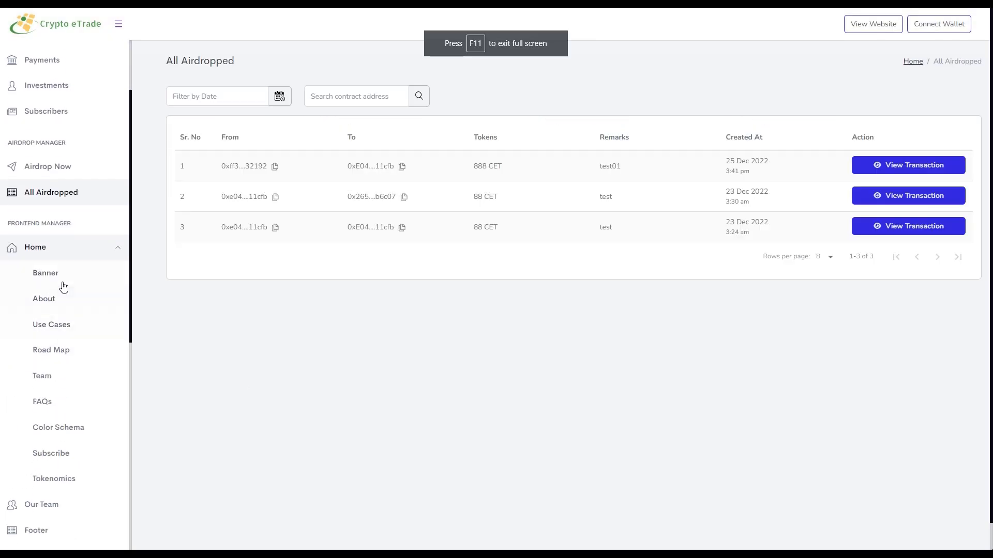
View the Banner, About, Use Cases and Road Map section settings pages.
scroll("down", 3)
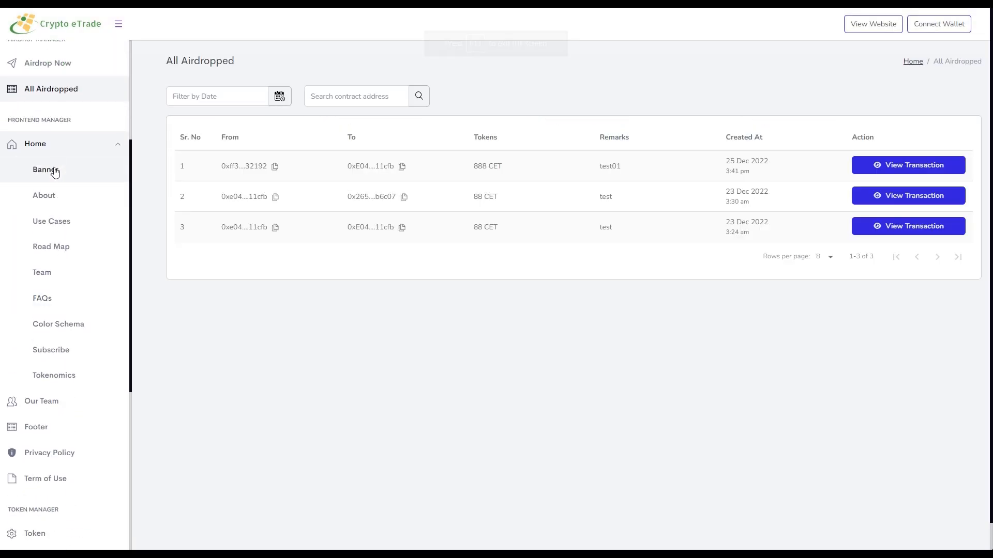
left_click(46, 169)
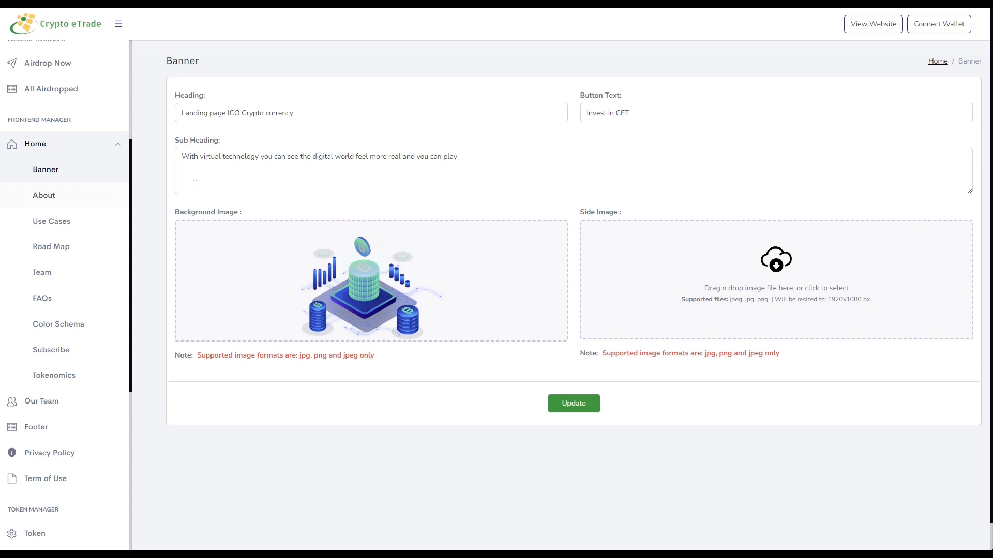
mouse_move(298, 204)
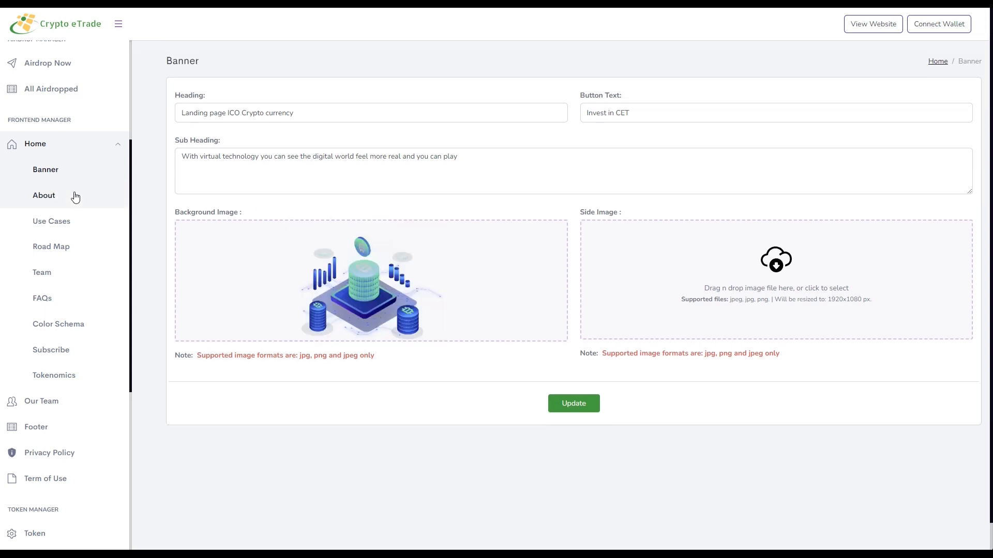
left_click(43, 195)
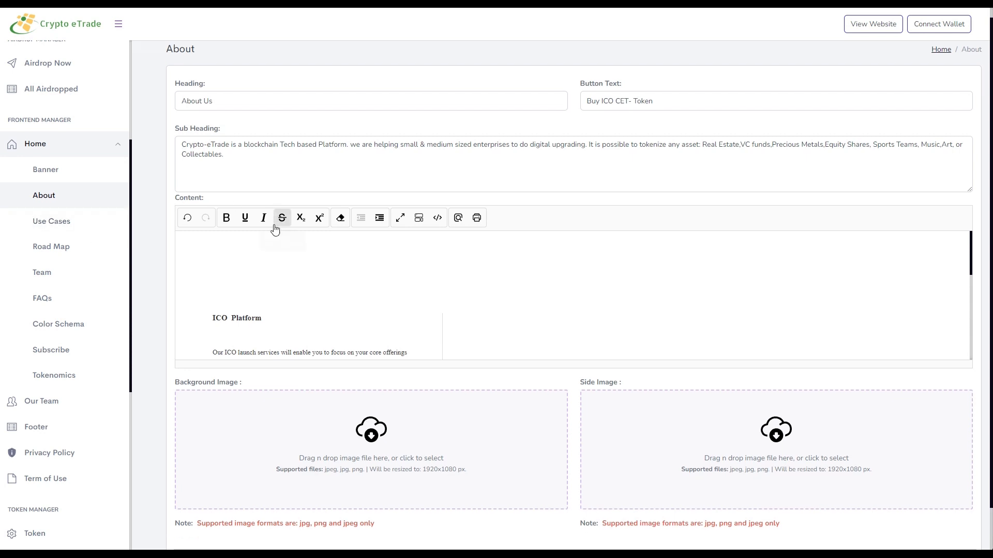
left_click(51, 220)
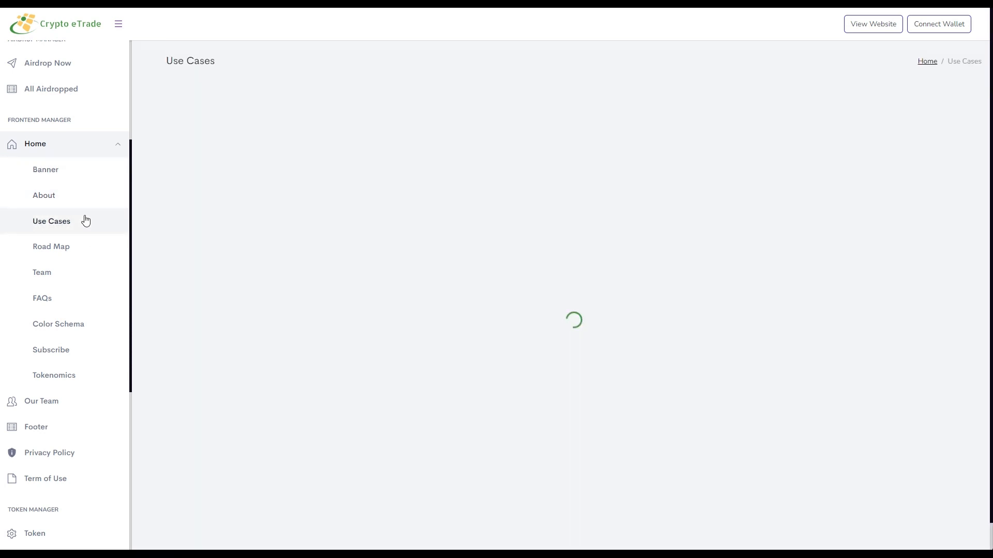
left_click(51, 221)
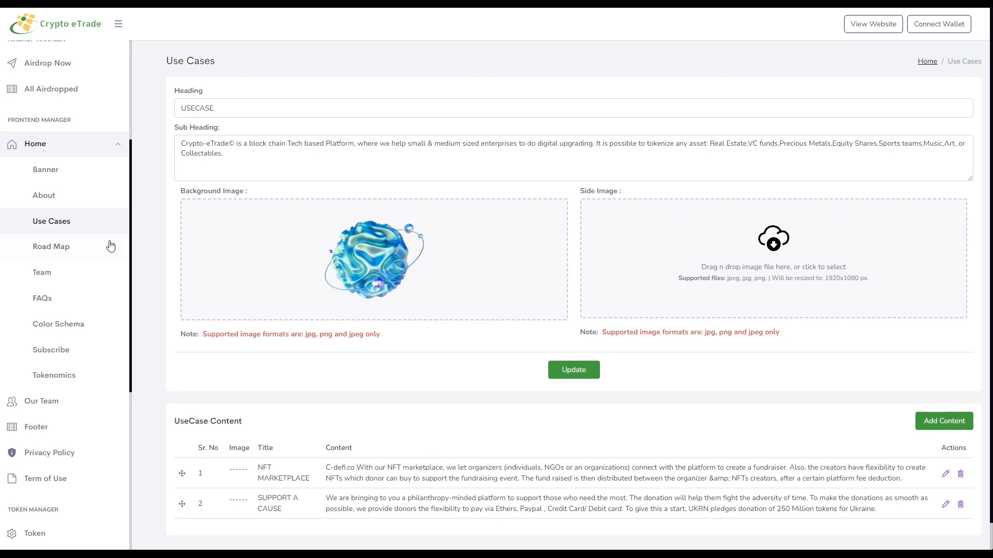
left_click(51, 246)
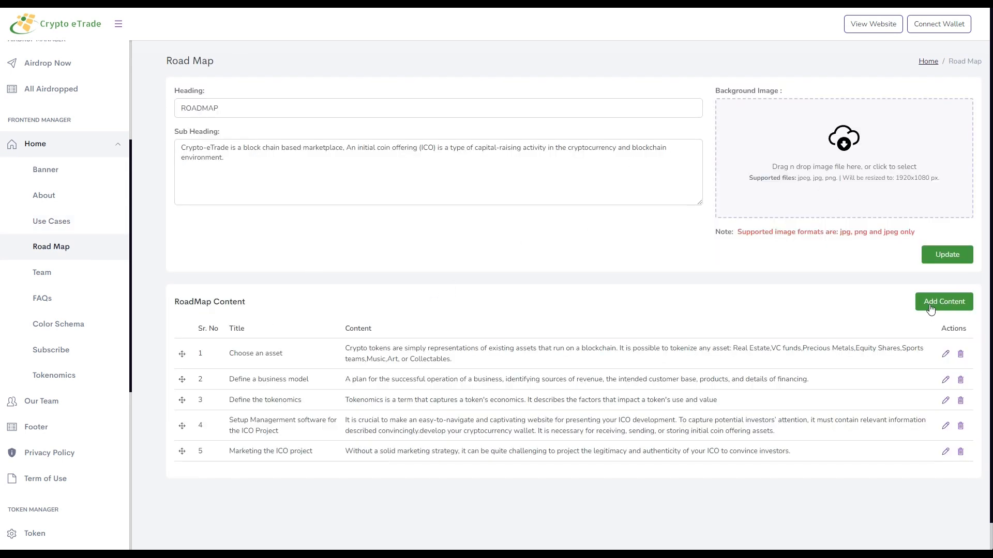
View the Team, FAQs, Color Schema, Tokenomics and Our Team pages.
left_click(42, 273)
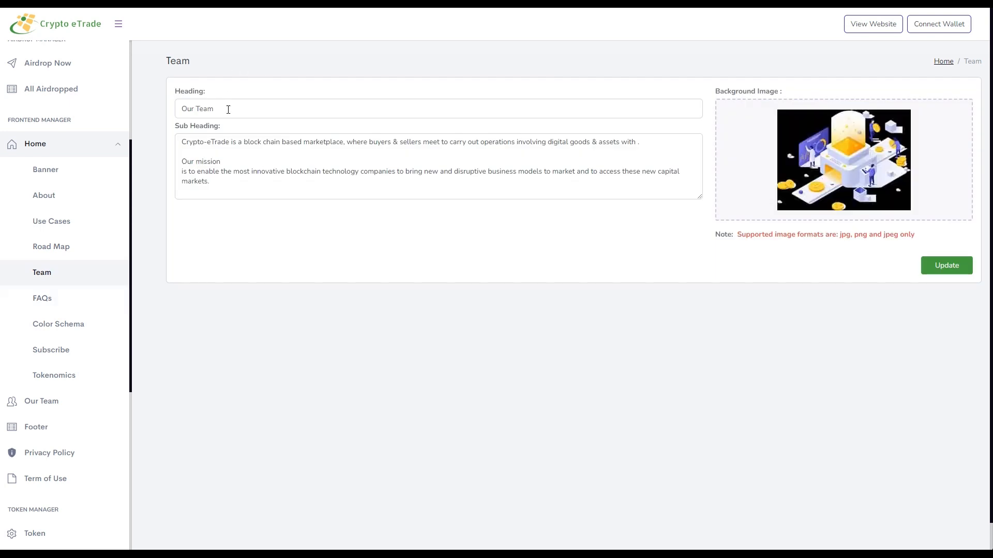
left_click(42, 298)
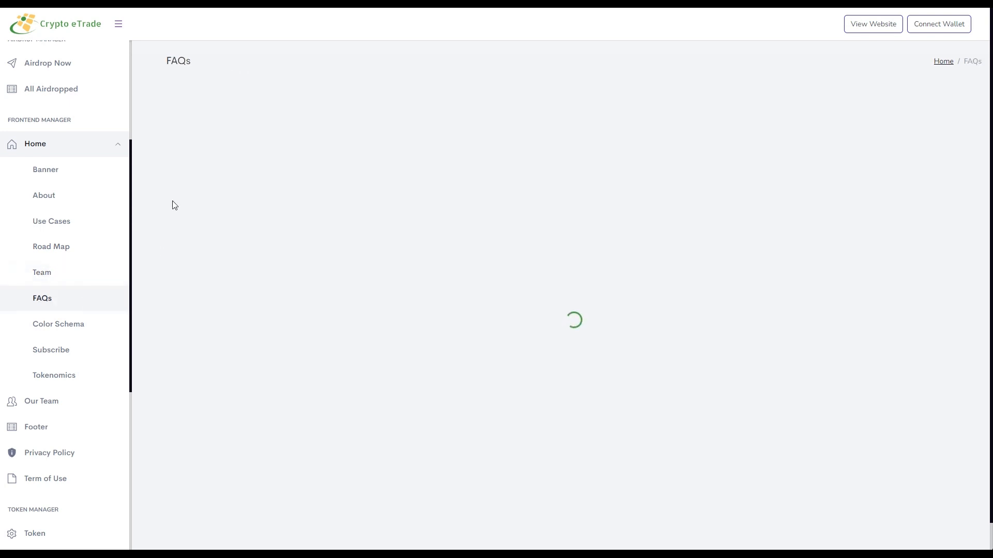
left_click(57, 324)
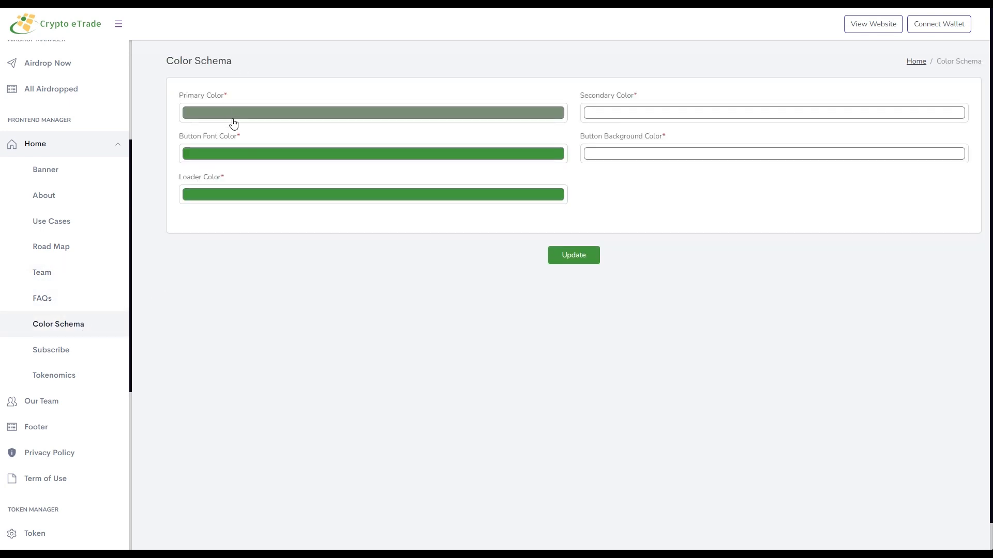
left_click(54, 375)
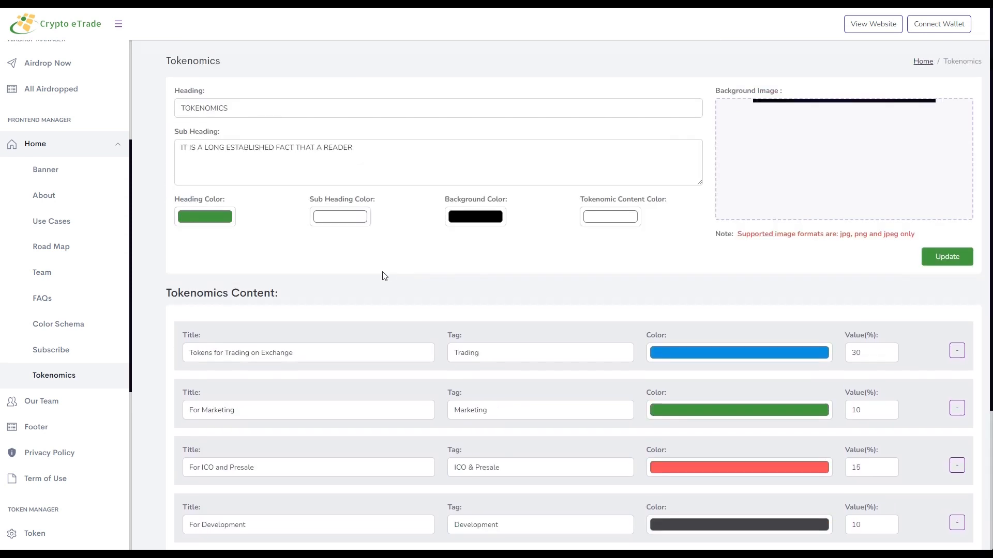
left_click(41, 401)
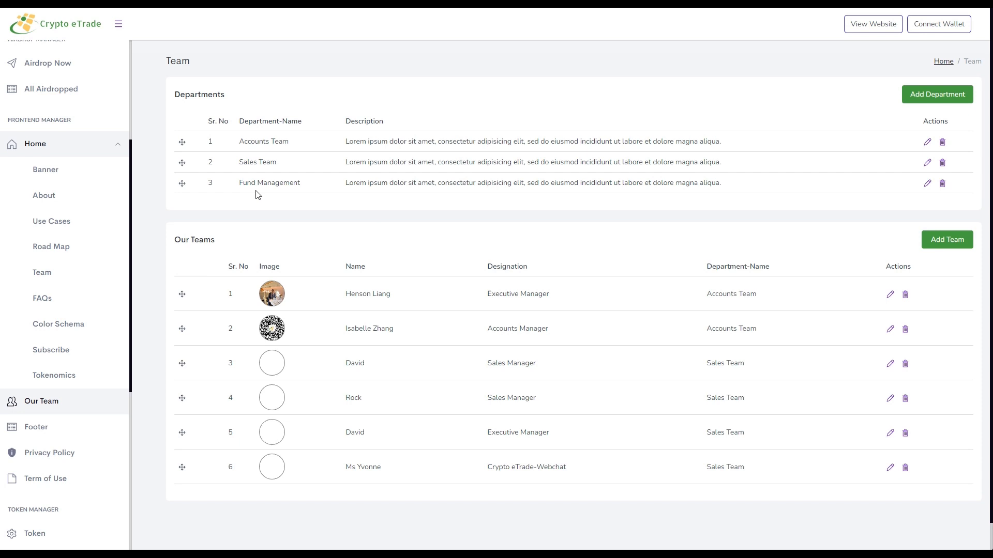
Scroll the Our Team page, then view the Footer, Privacy Policy and Terms of Use pages.
scroll("down", 3)
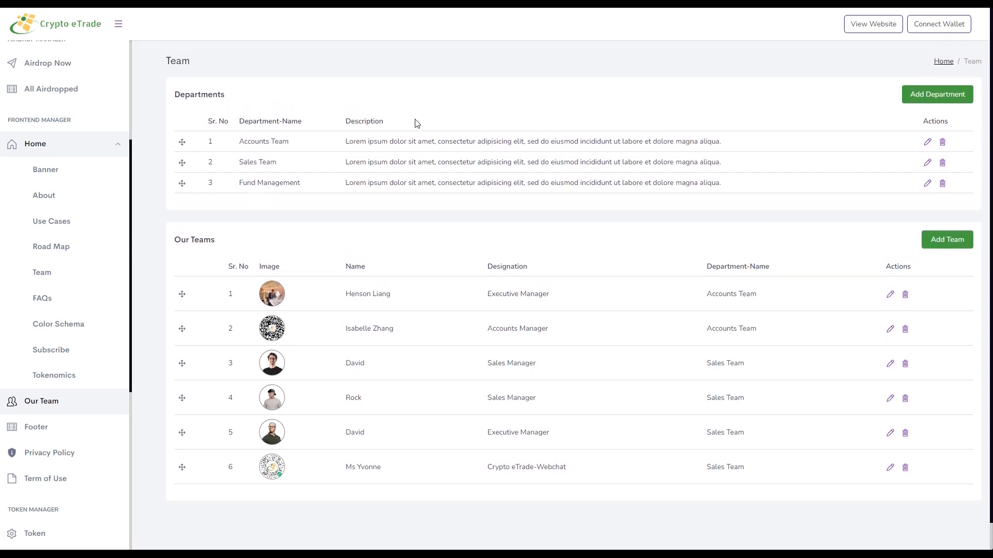
scroll("down", 3)
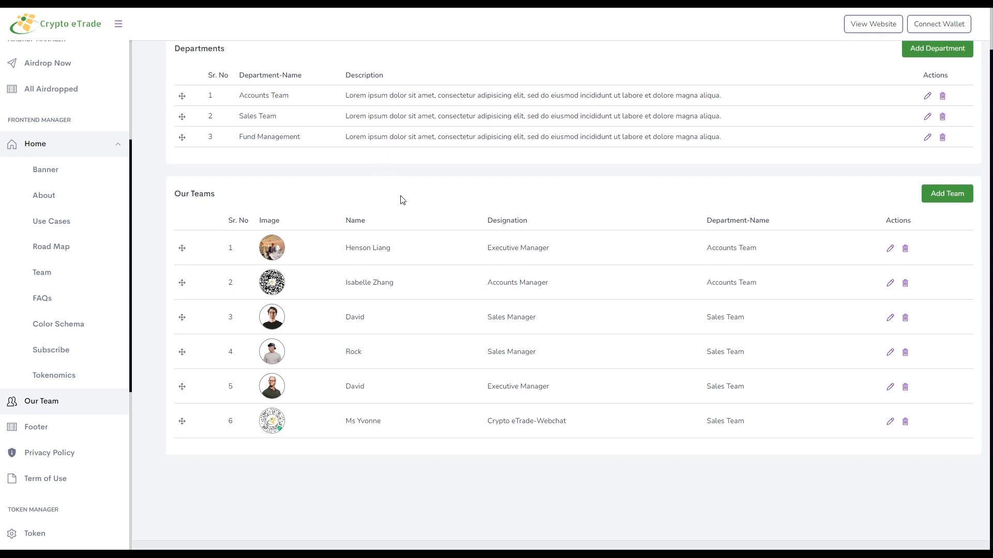
left_click(36, 426)
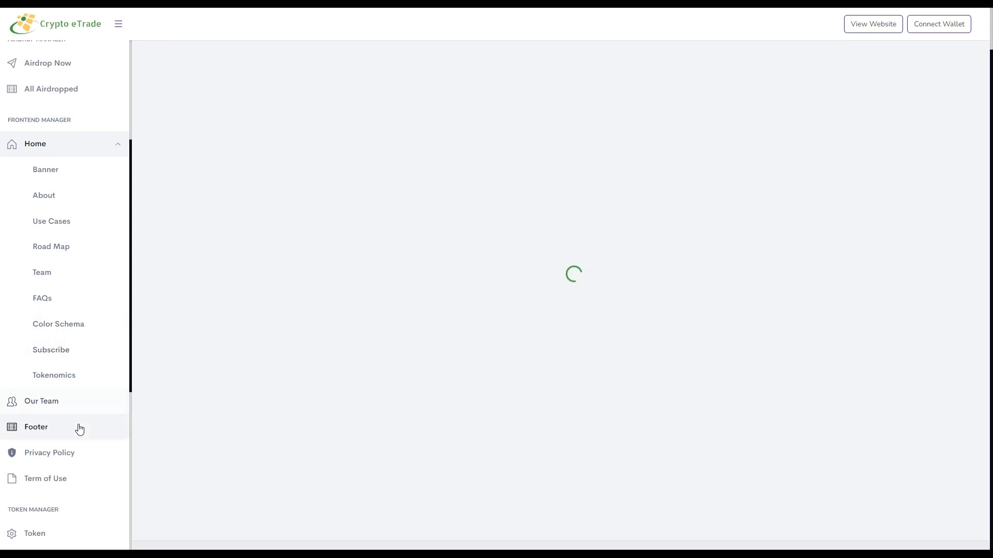
left_click(49, 453)
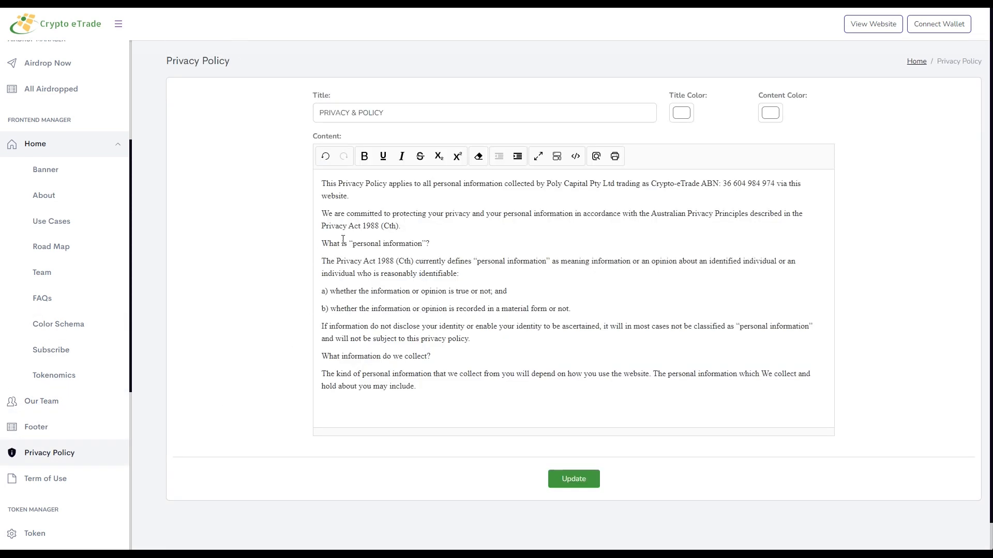
left_click(45, 428)
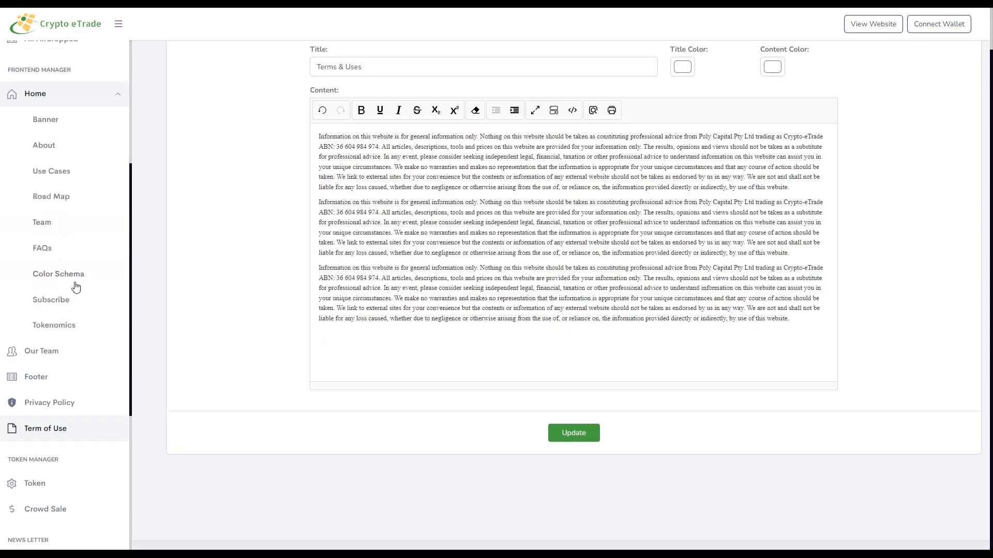
scroll("down", 3)
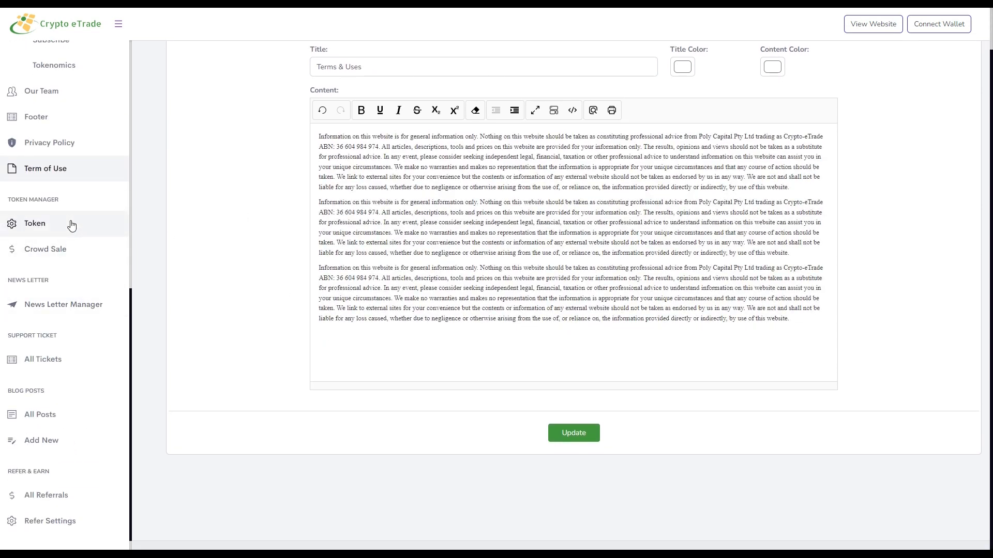
View Token Settings and its Token Price field, then open the Crowd Sales list.
left_click(35, 223)
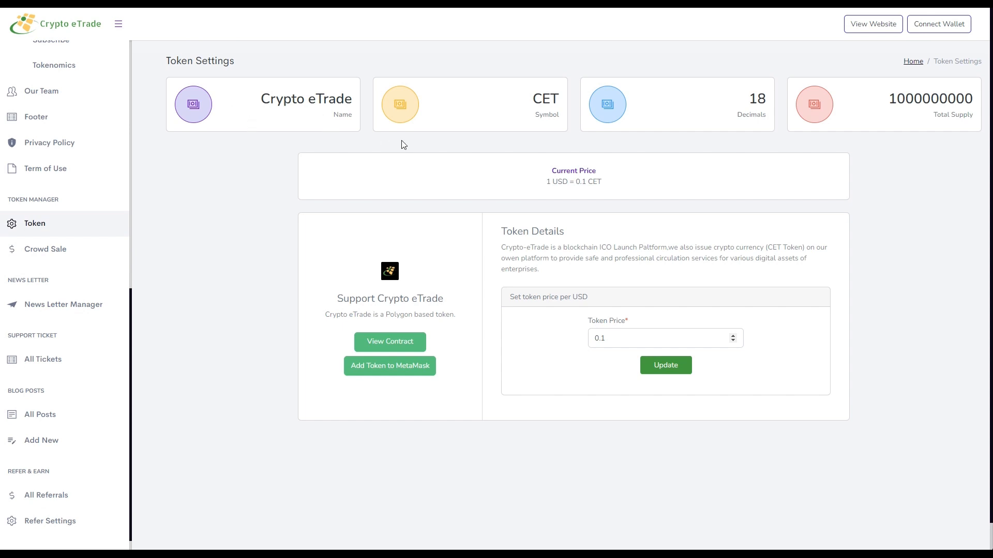
left_click(664, 338)
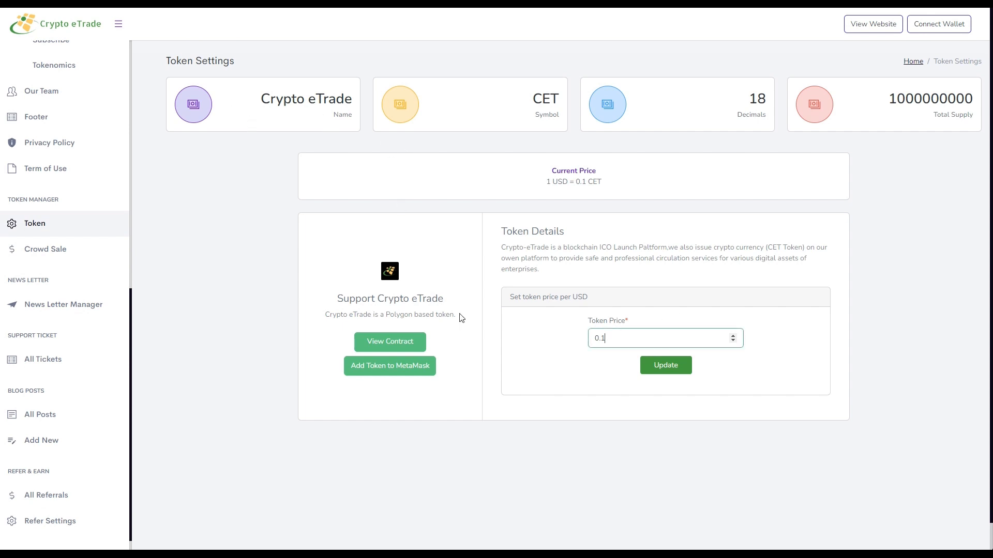
mouse_move(398, 352)
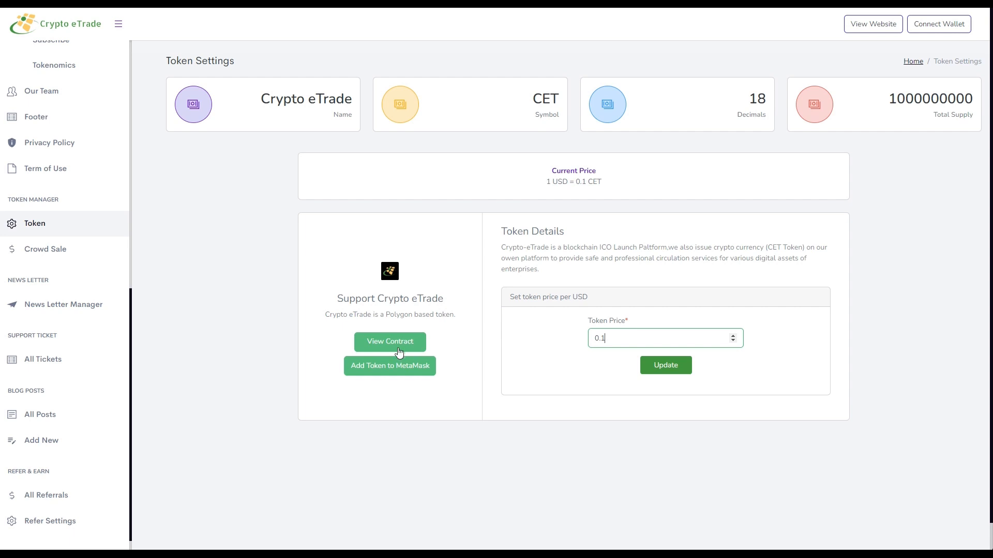
mouse_move(408, 163)
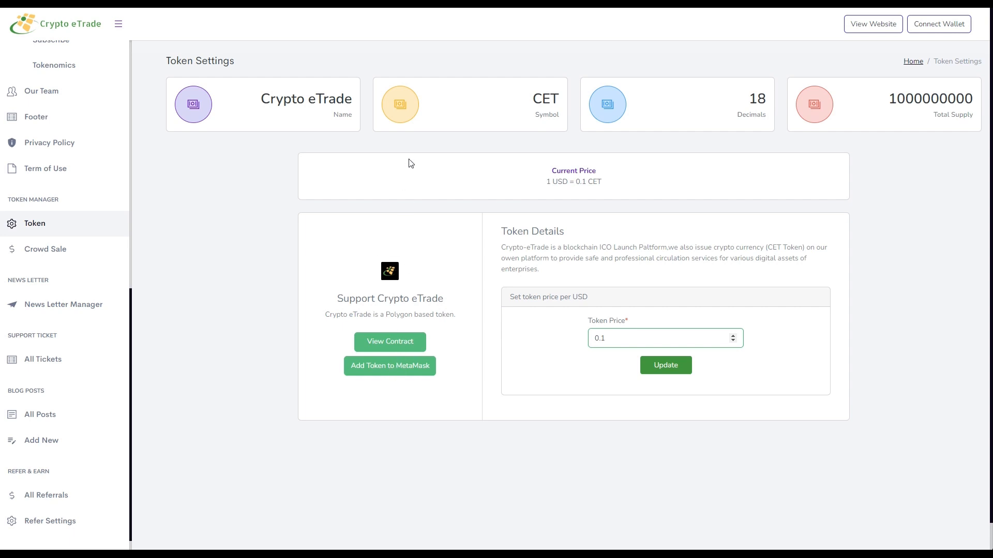
mouse_move(657, 123)
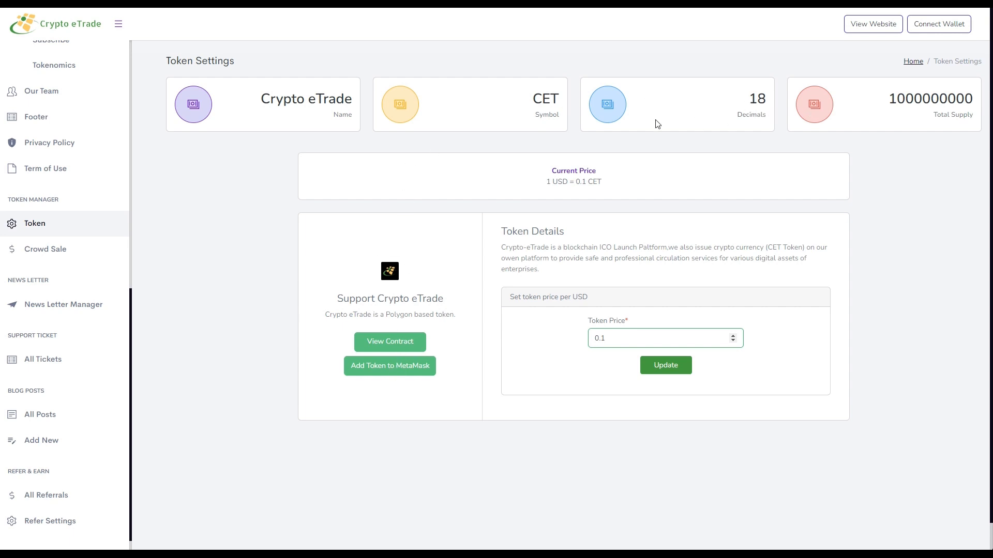
mouse_move(79, 305)
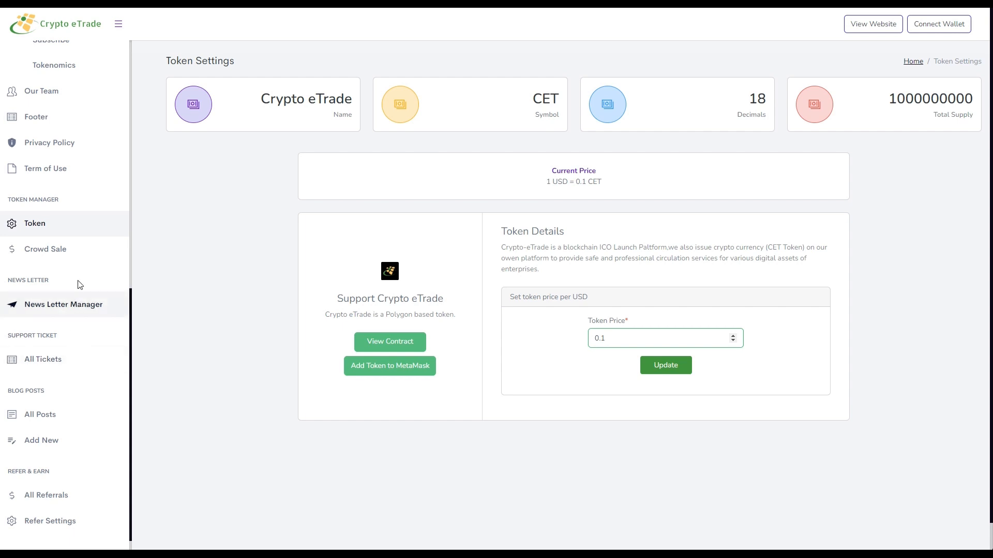
left_click(45, 249)
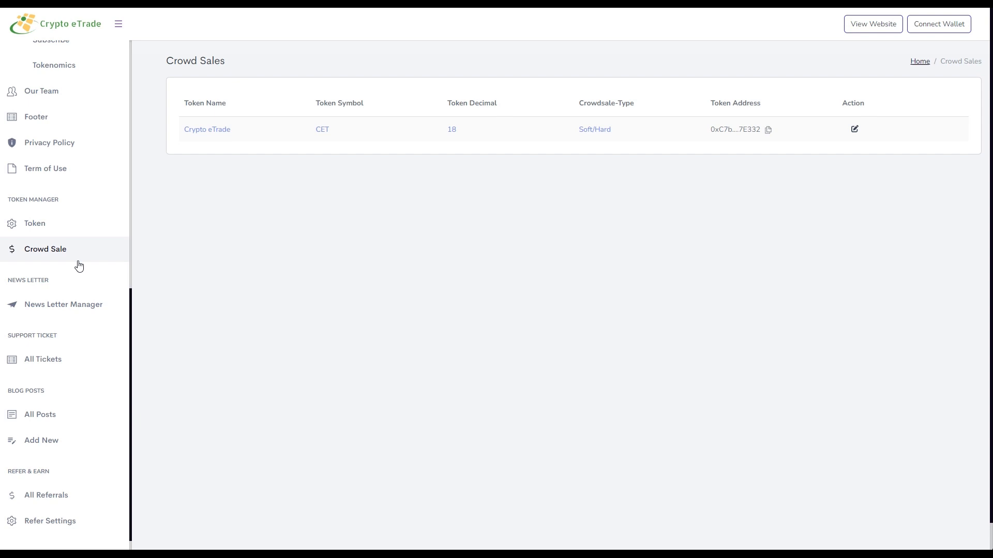
View the newsletter editor, then check All Tickets' Status filter and date calendar.
left_click(63, 304)
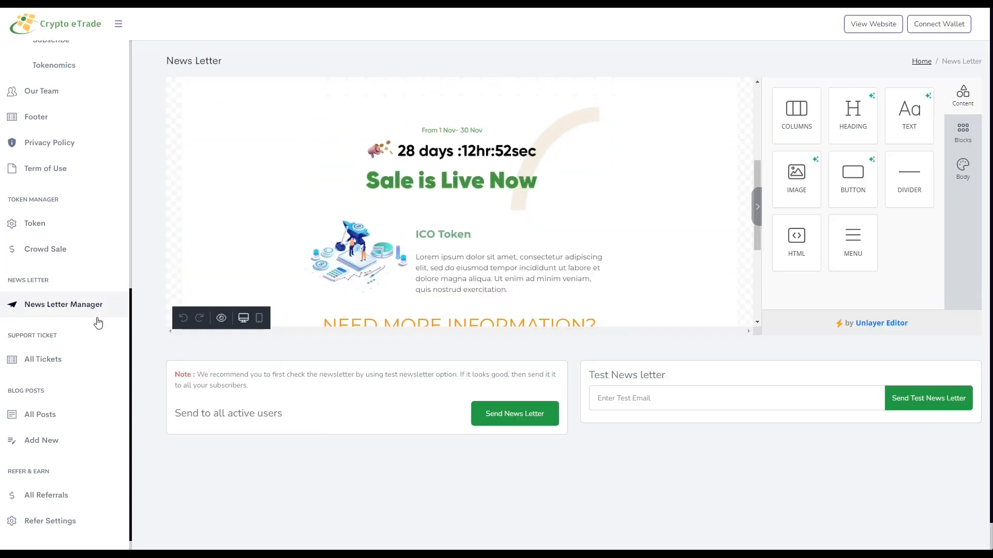
left_click(42, 359)
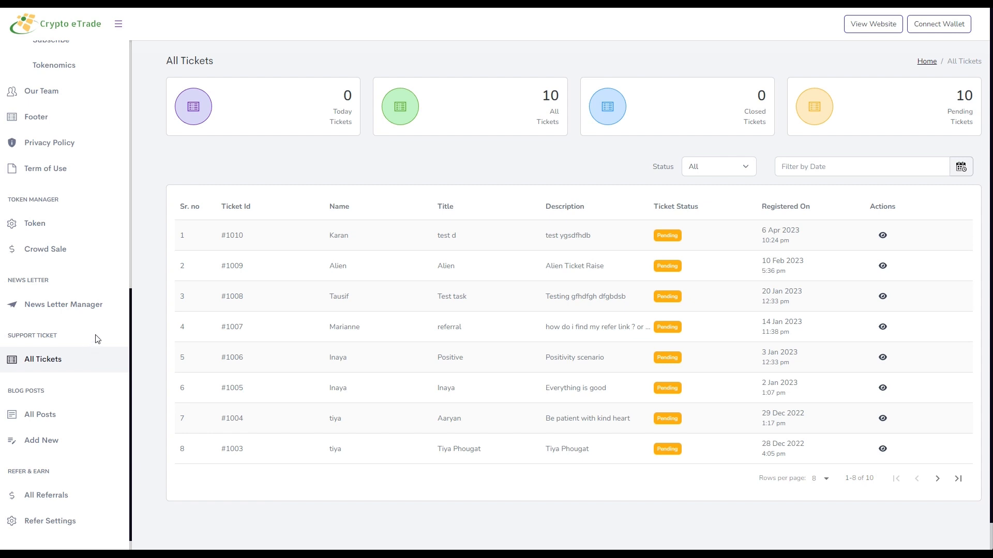
mouse_move(701, 164)
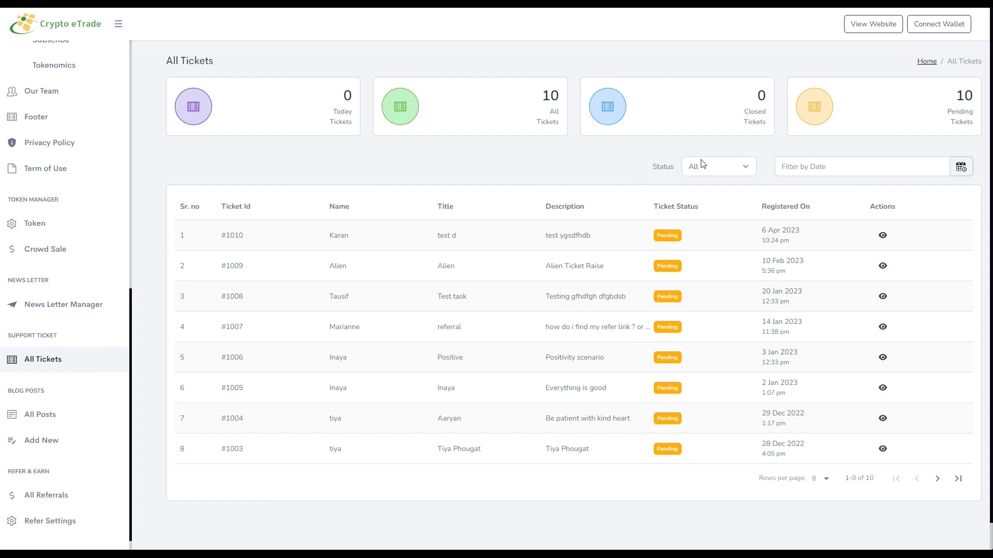
left_click(718, 167)
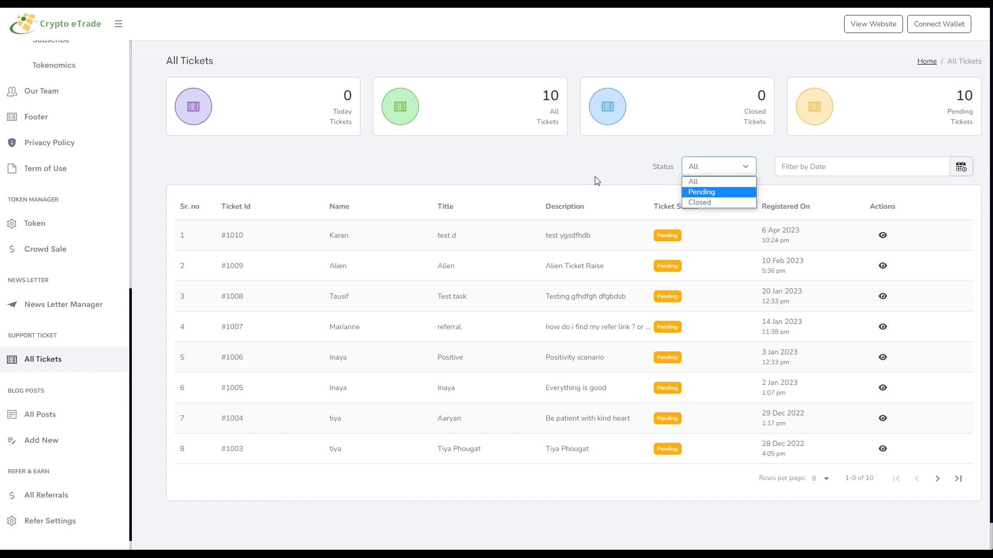
left_click(860, 166)
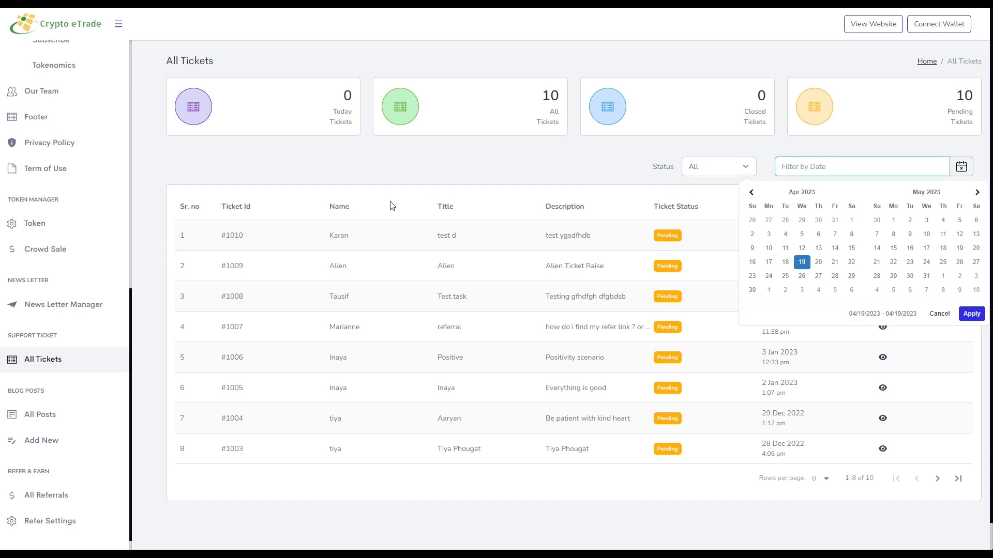
left_click(40, 415)
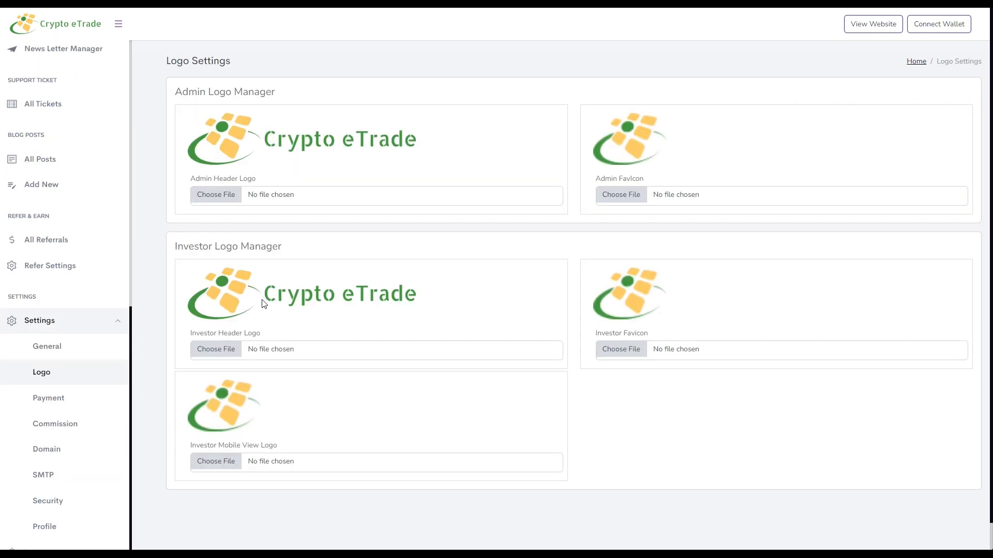
View the Payment and Security PIN settings, then open the admin Profile page.
left_click(48, 398)
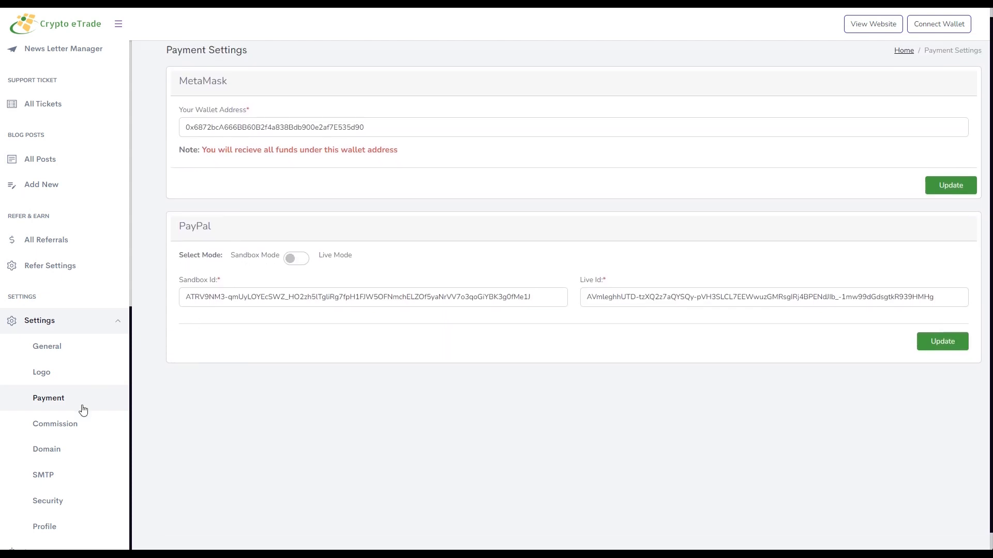
left_click(48, 501)
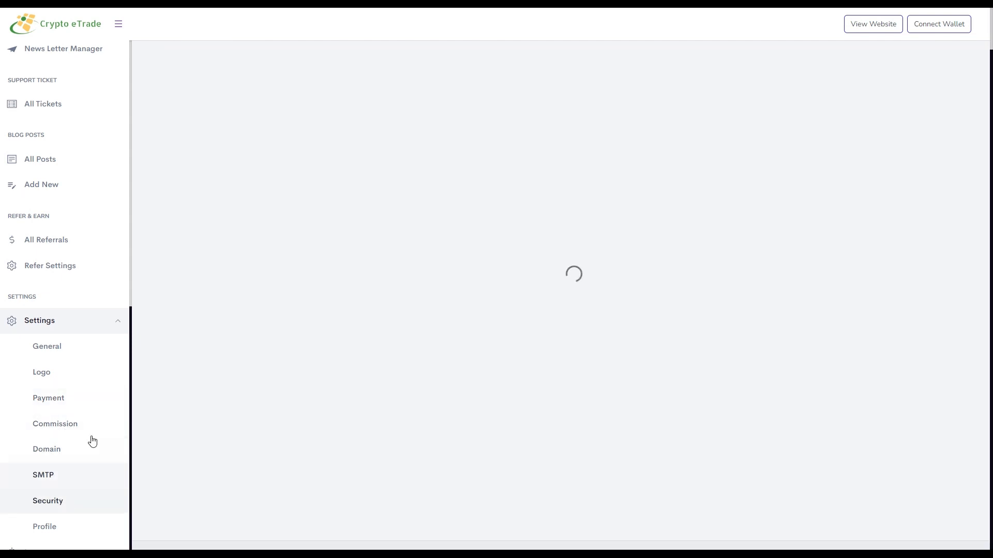
left_click(48, 501)
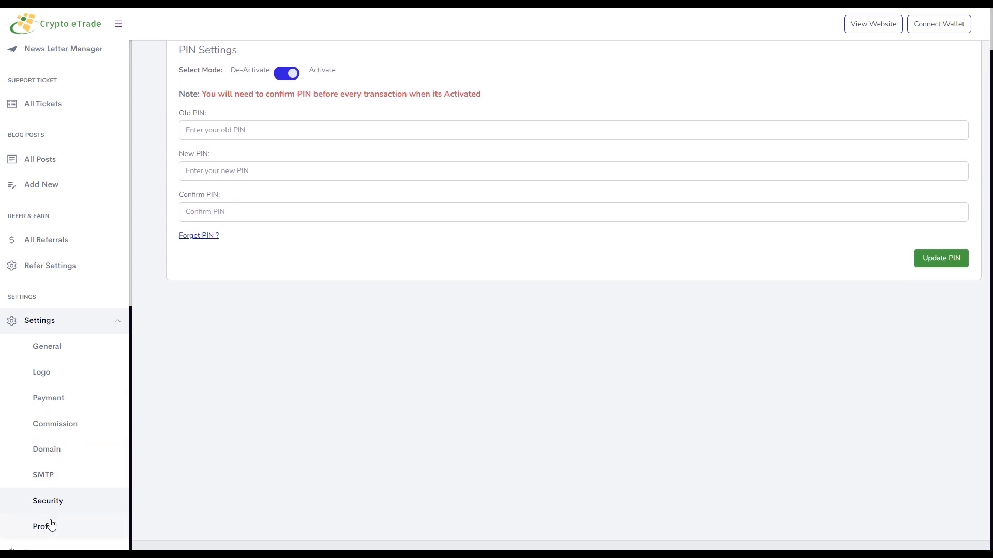
left_click(45, 526)
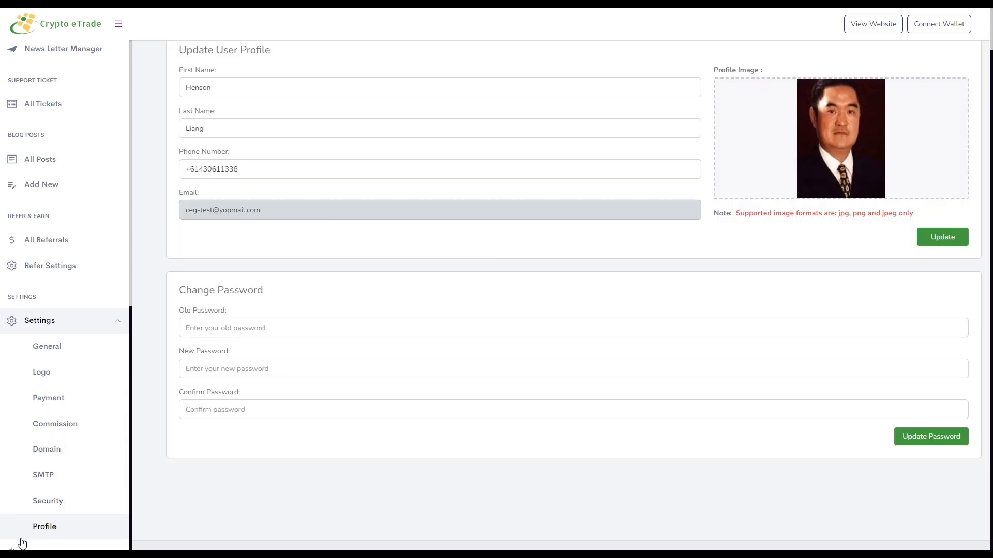